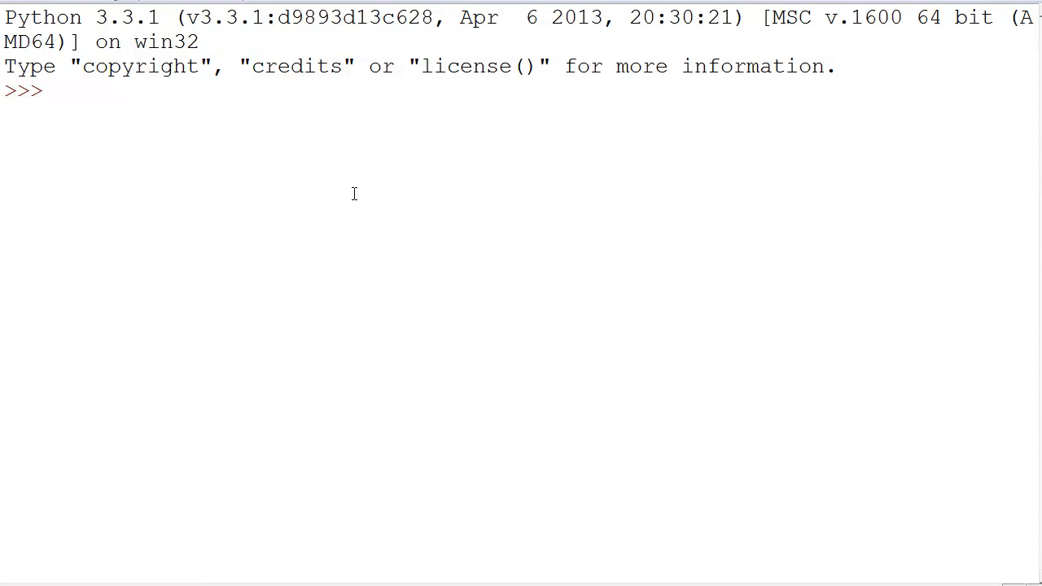
mouse_move(238, 293)
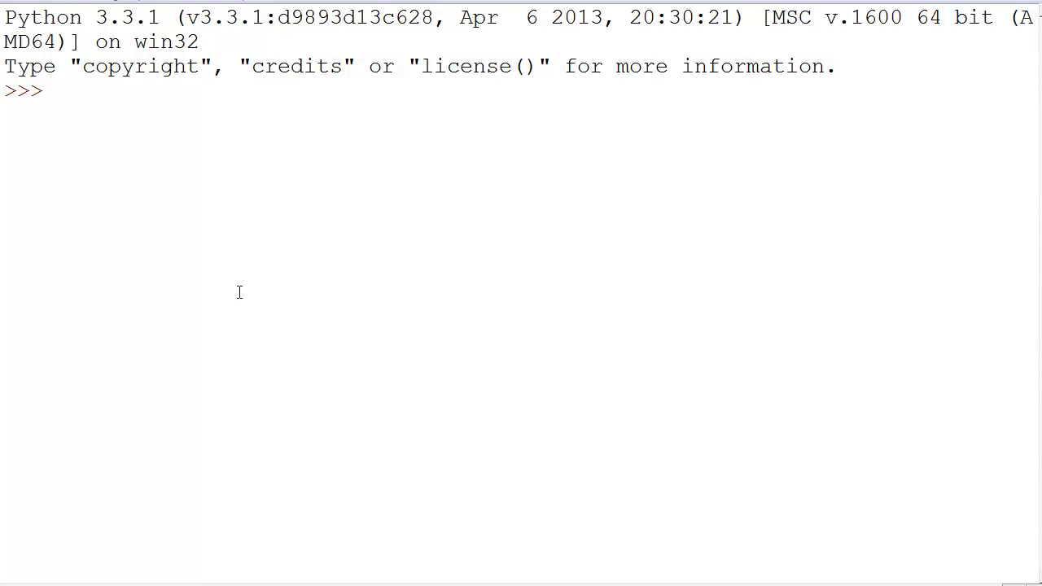
mouse_move(203, 305)
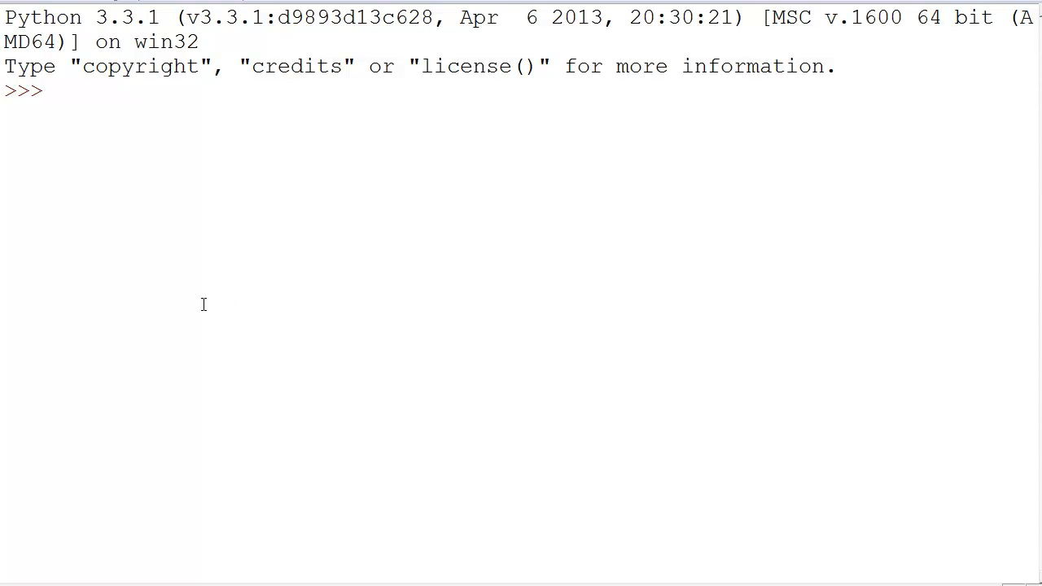
mouse_move(152, 263)
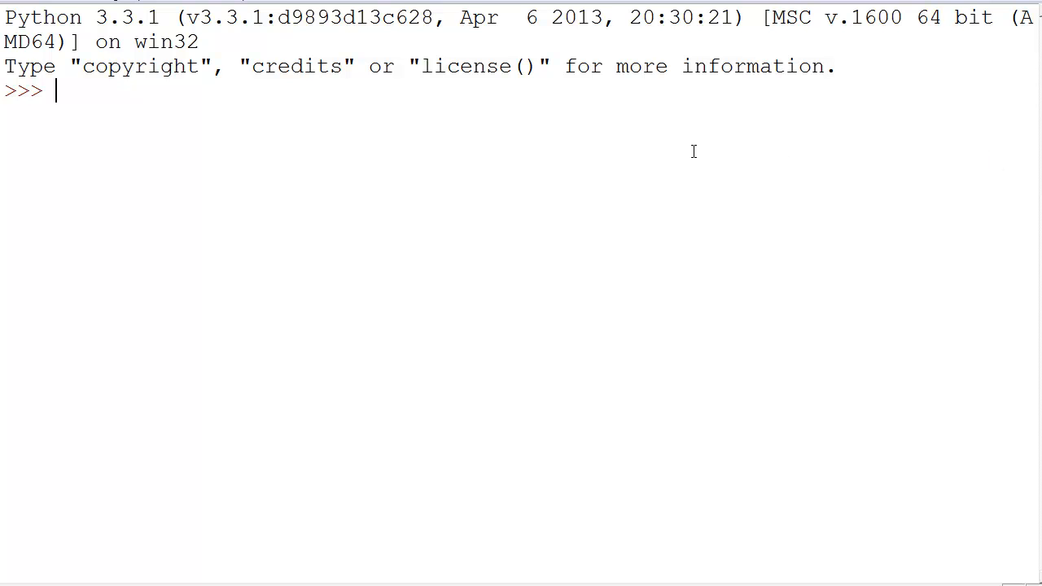
Step: Define p(t) returning t**2, then run p(3) to get 9
type("lam")
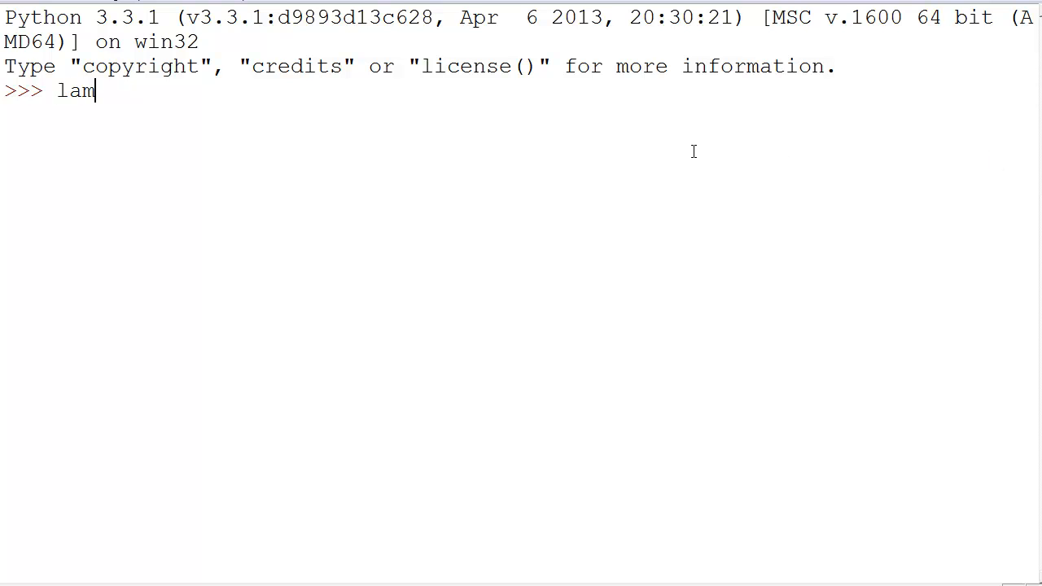
type("bda")
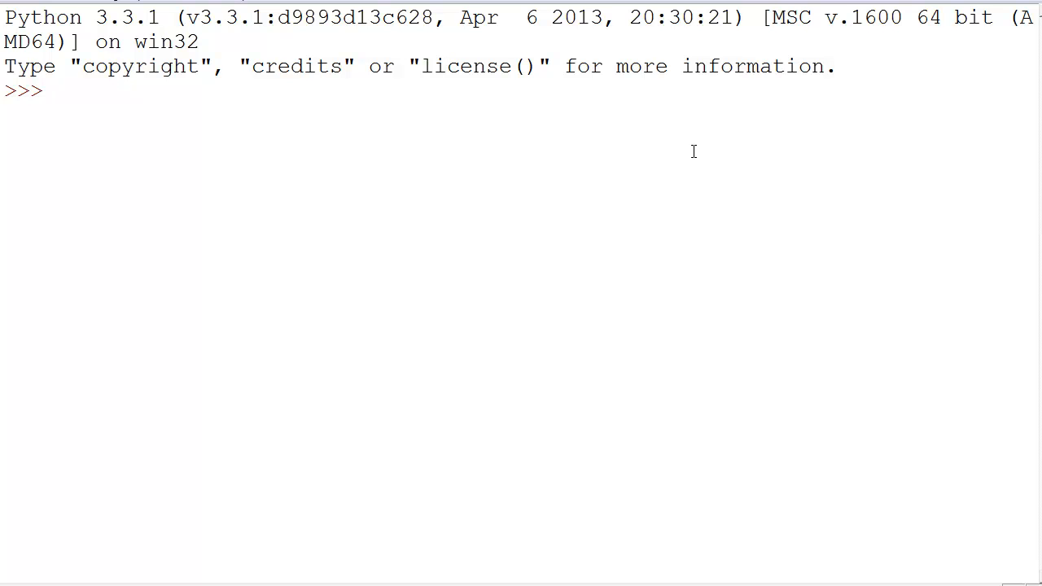
type("d")
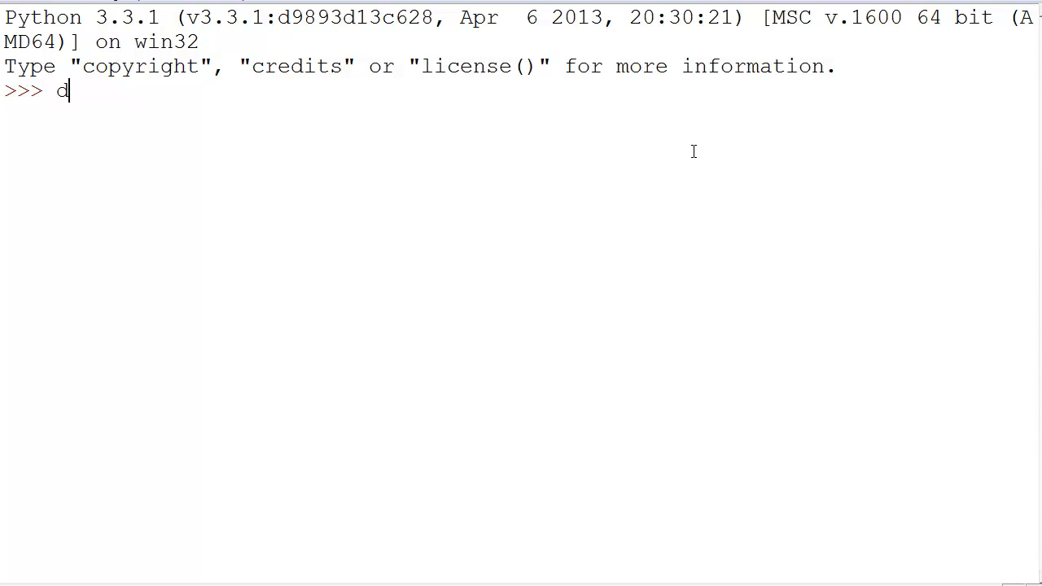
type("ef p")
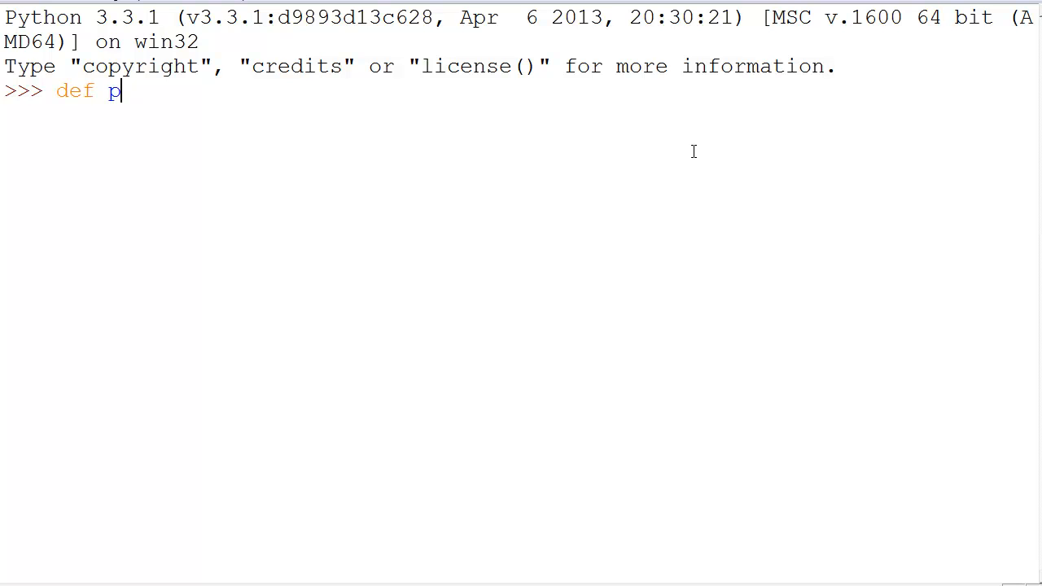
type("(t):")
type("return t")
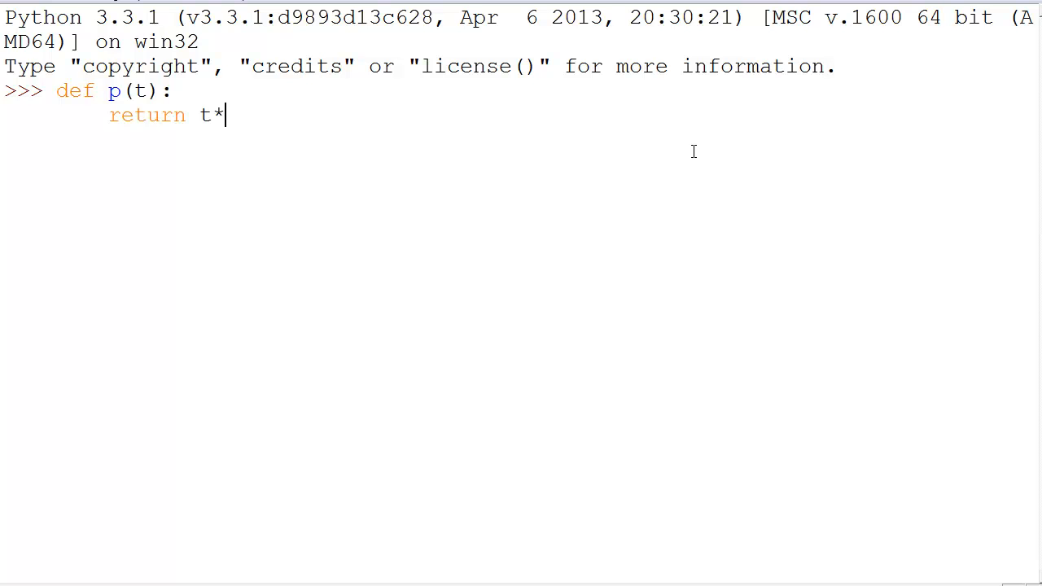
type("*2")
type("p(2")
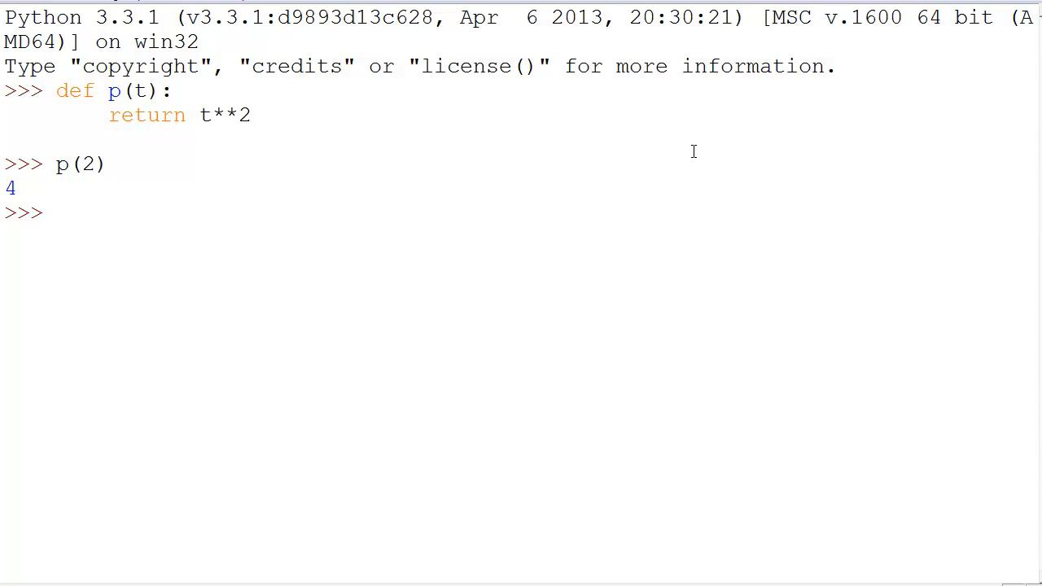
type("p(3")
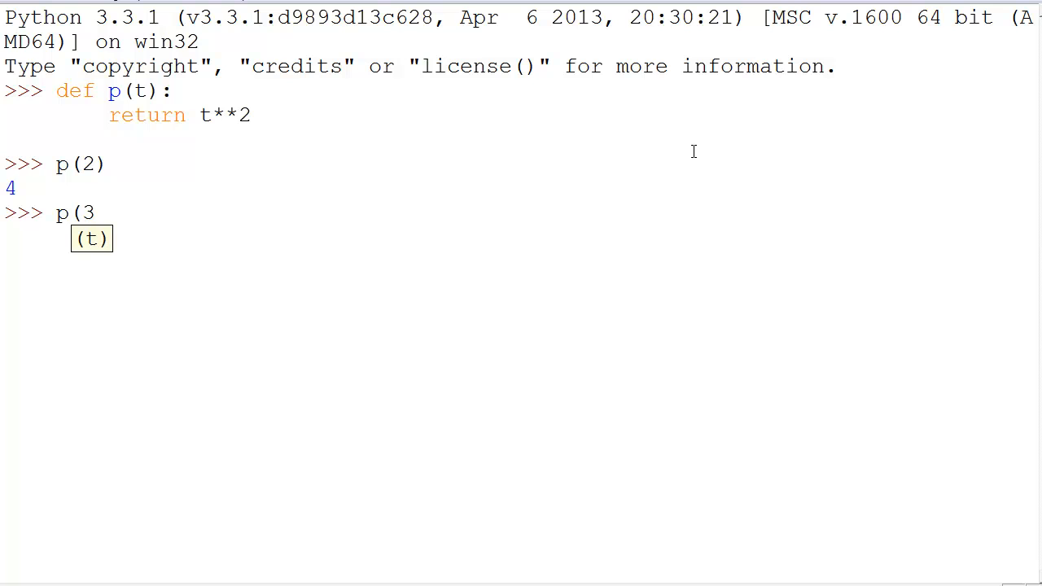
key("Return")
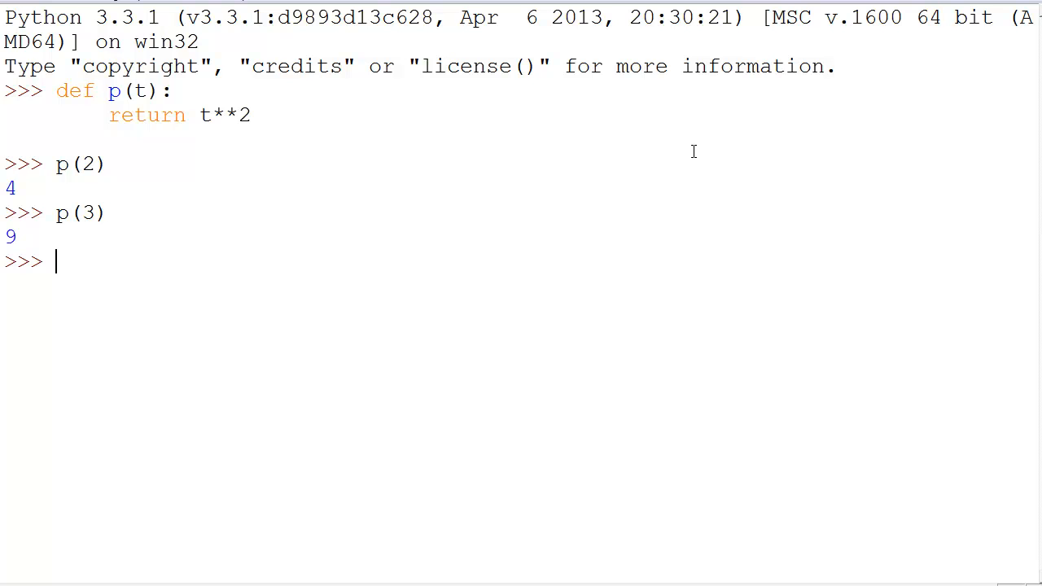
Step: Enter y = lambda x: x**2, call y, and highlight the word lambda
type("y = lambda")
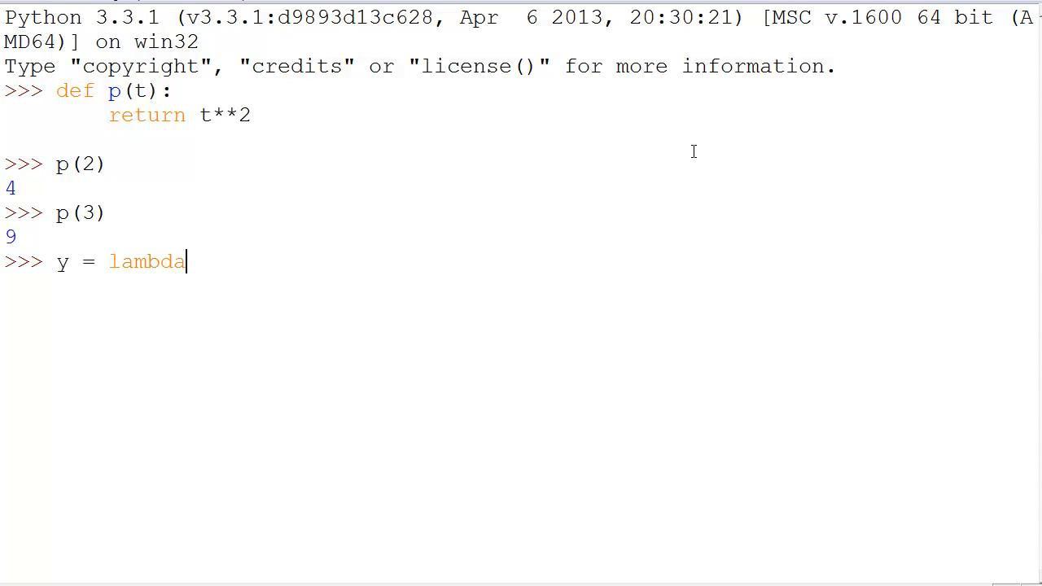
type("x: x**2")
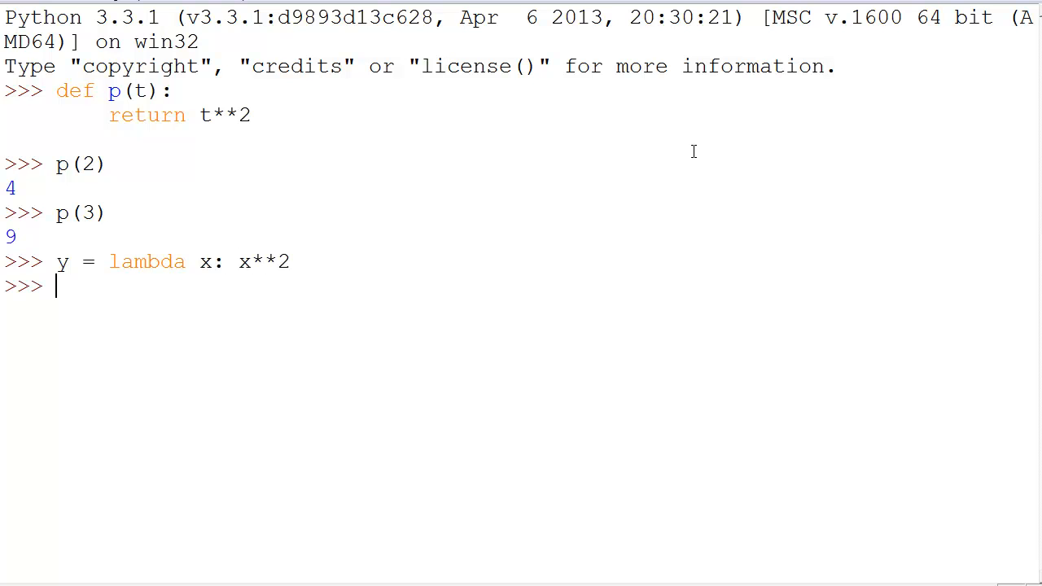
type("y(2")
type("y(3)")
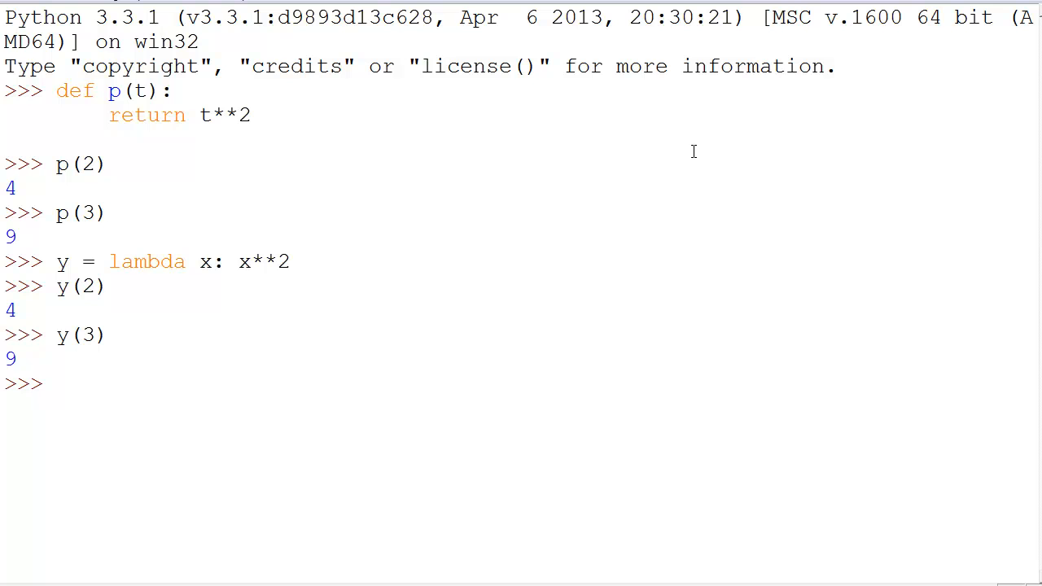
mouse_move(69, 304)
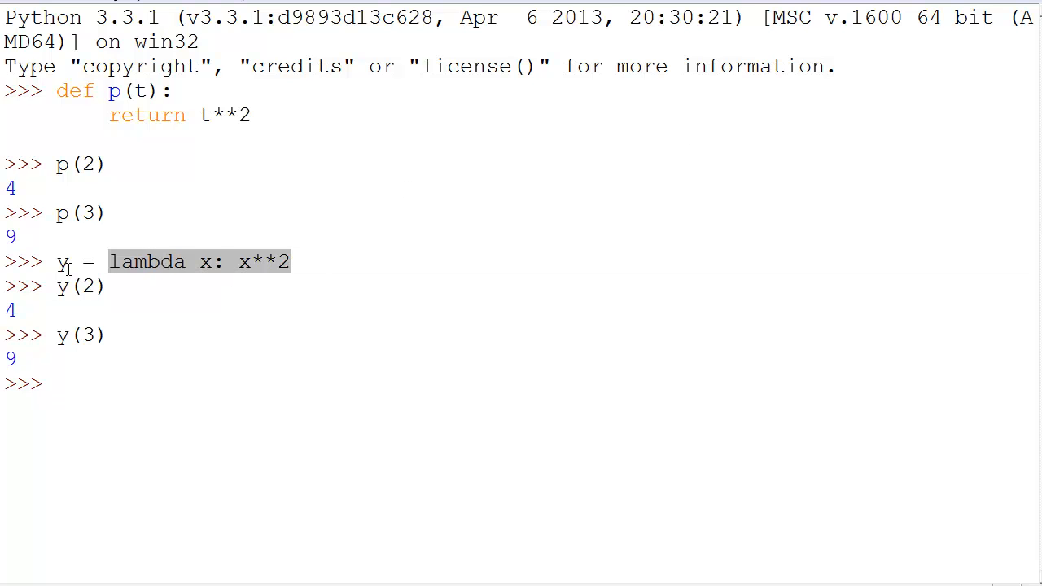
double_click(147, 261)
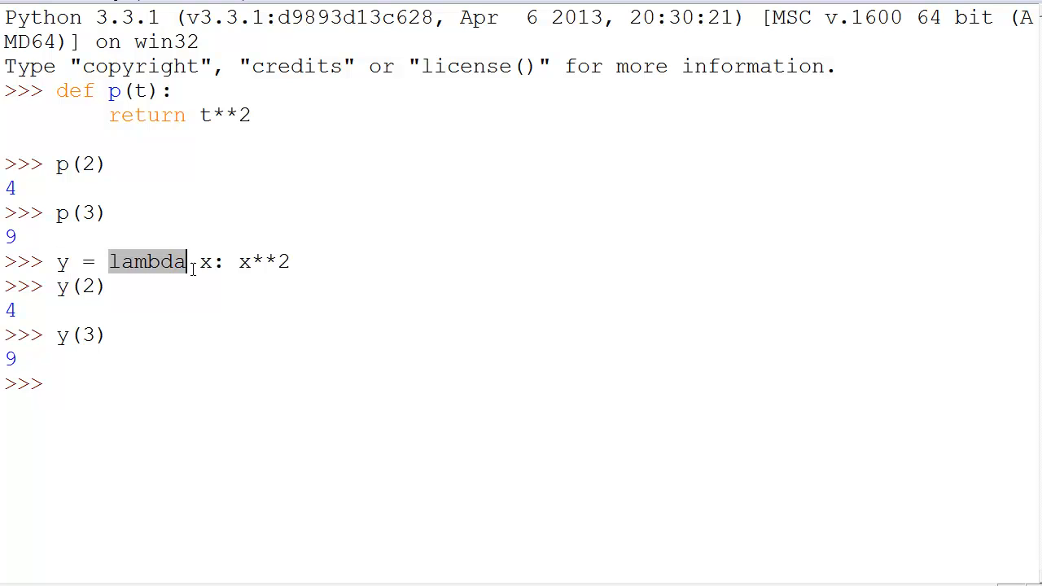
left_click_drag(187, 261, 289, 262)
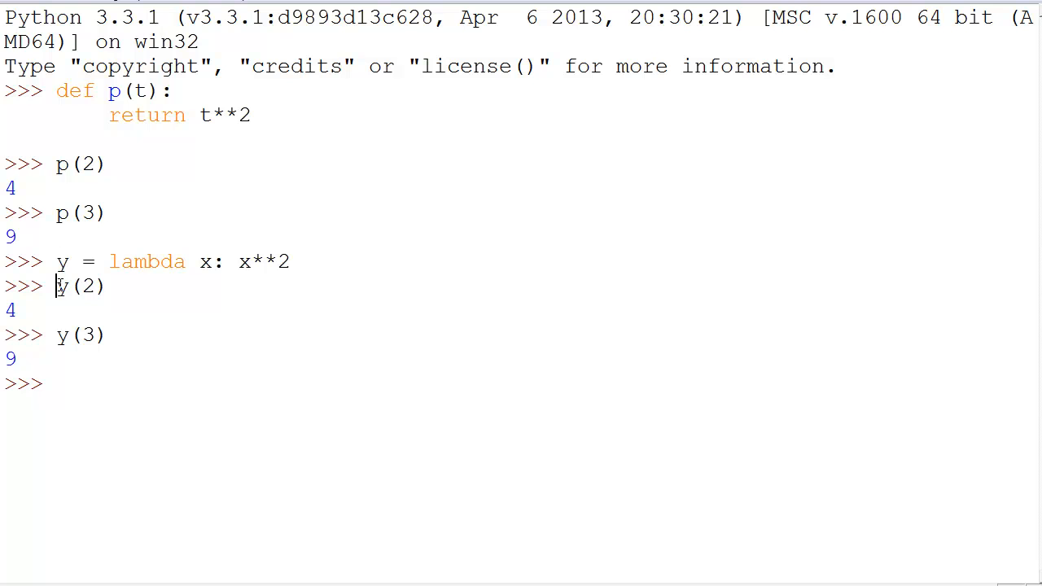
Step: Check type(y), reassign y = 3, and highlight the named function p
type("typ")
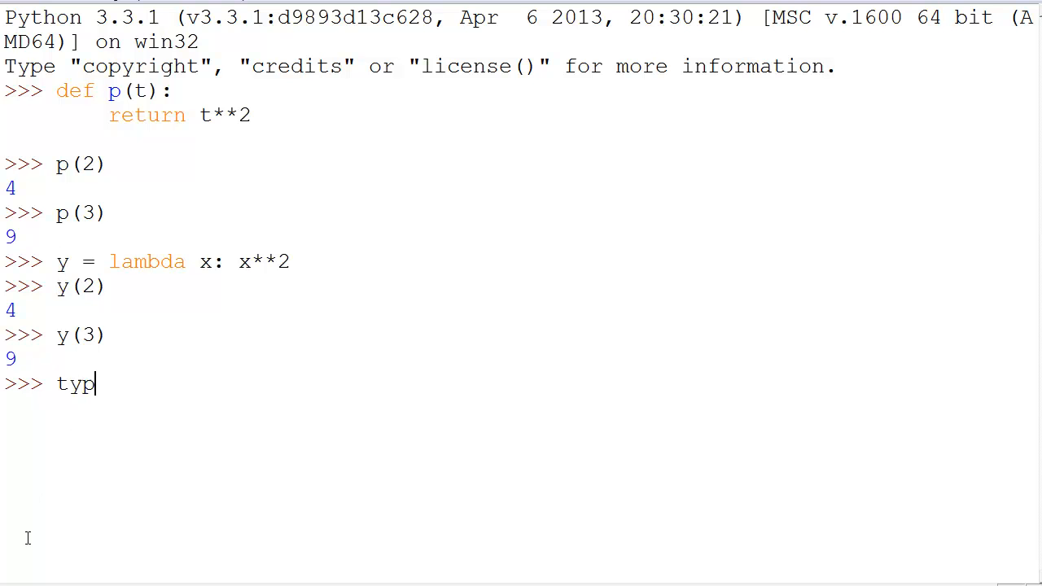
type("e(y)")
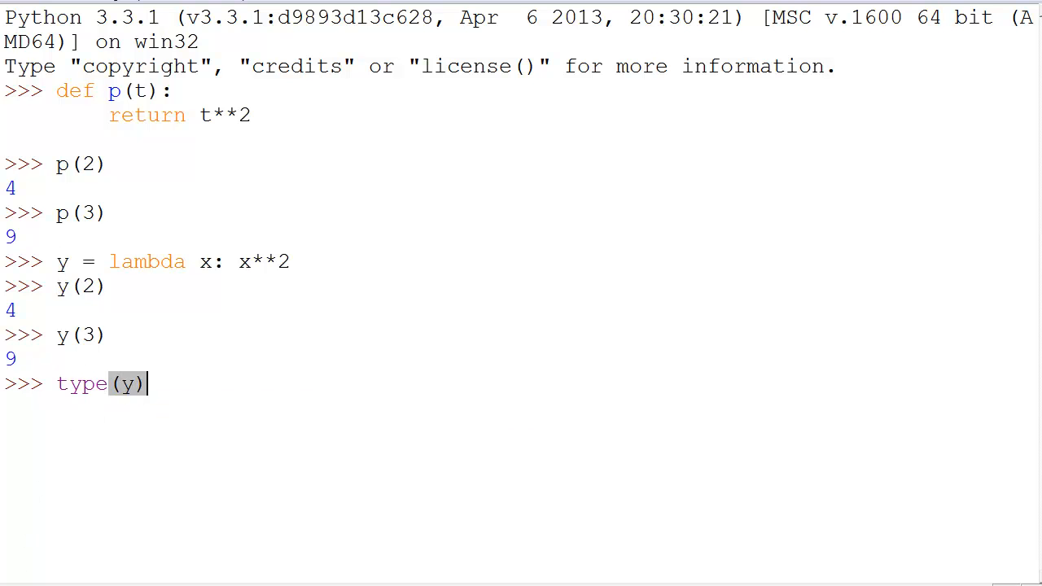
key("Return")
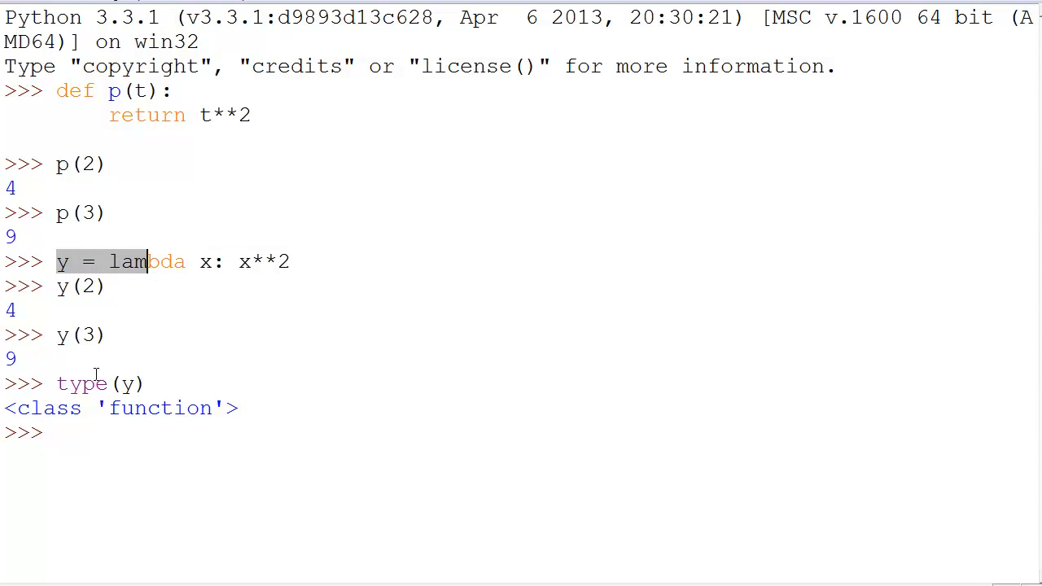
type("y = 3")
type("type")
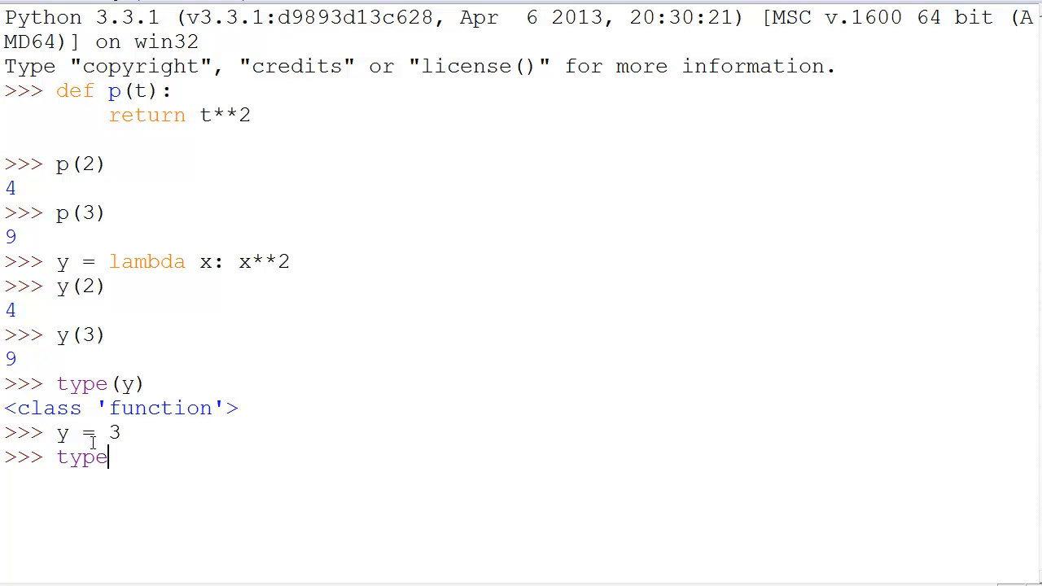
type("(y)")
key("Return")
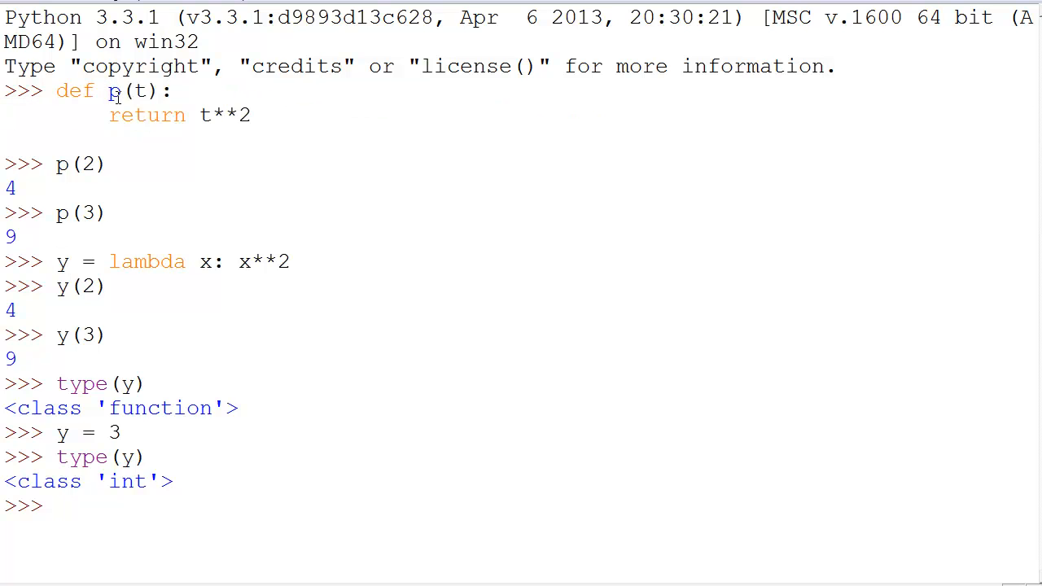
double_click(62, 261)
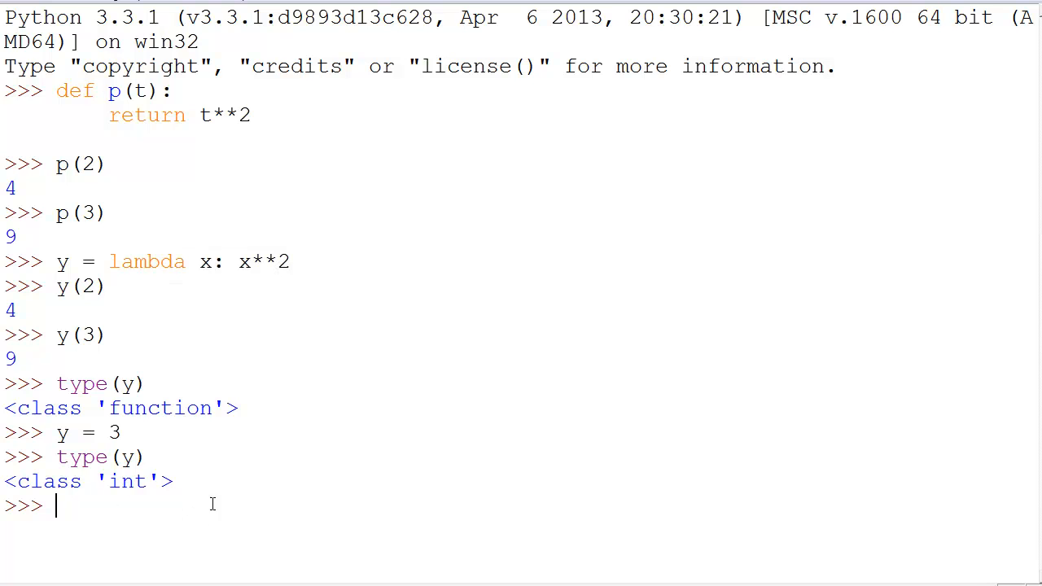
mouse_move(120, 263)
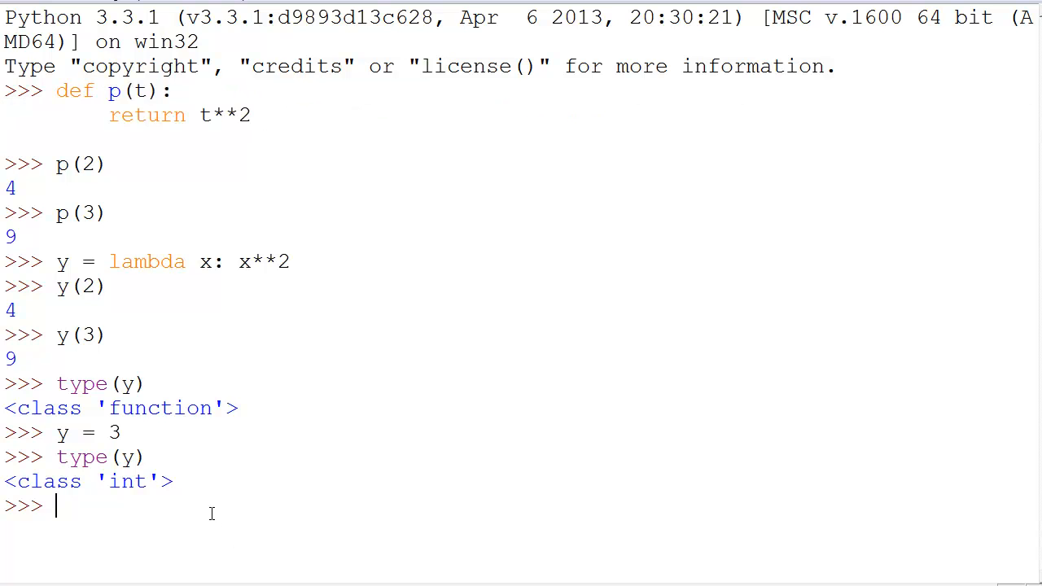
mouse_move(194, 544)
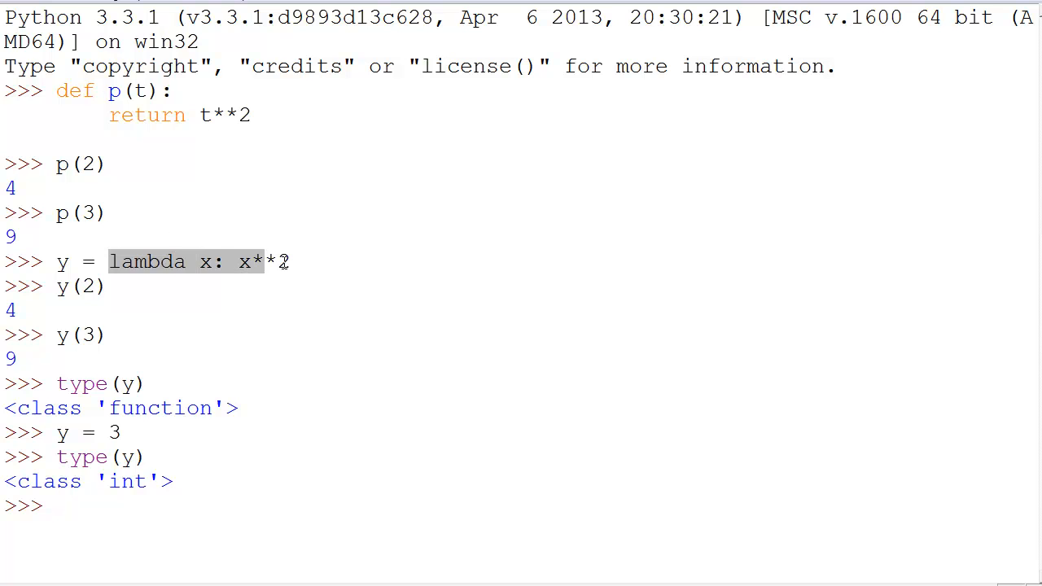
left_click(249, 263)
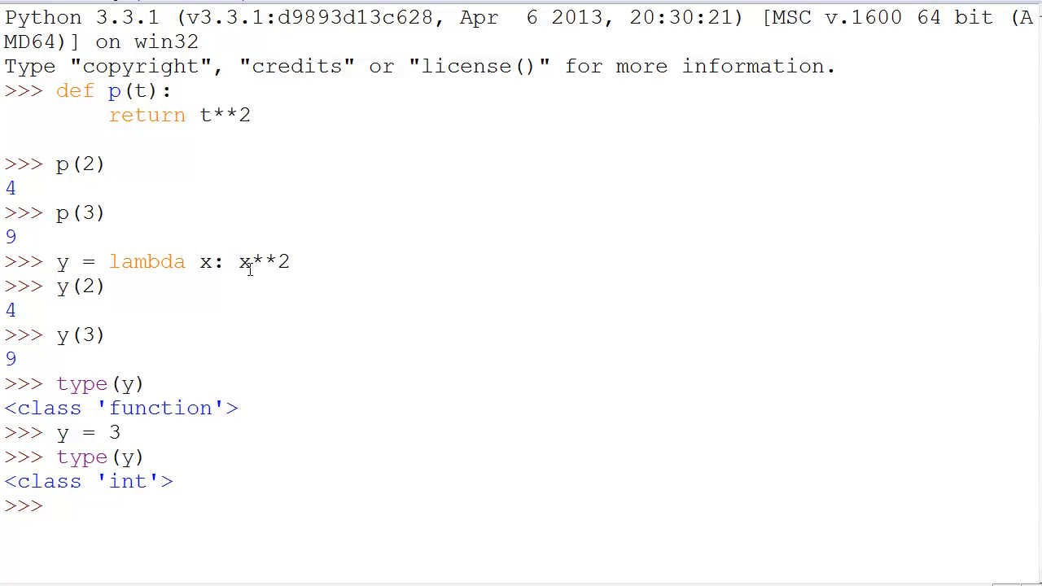
double_click(205, 261)
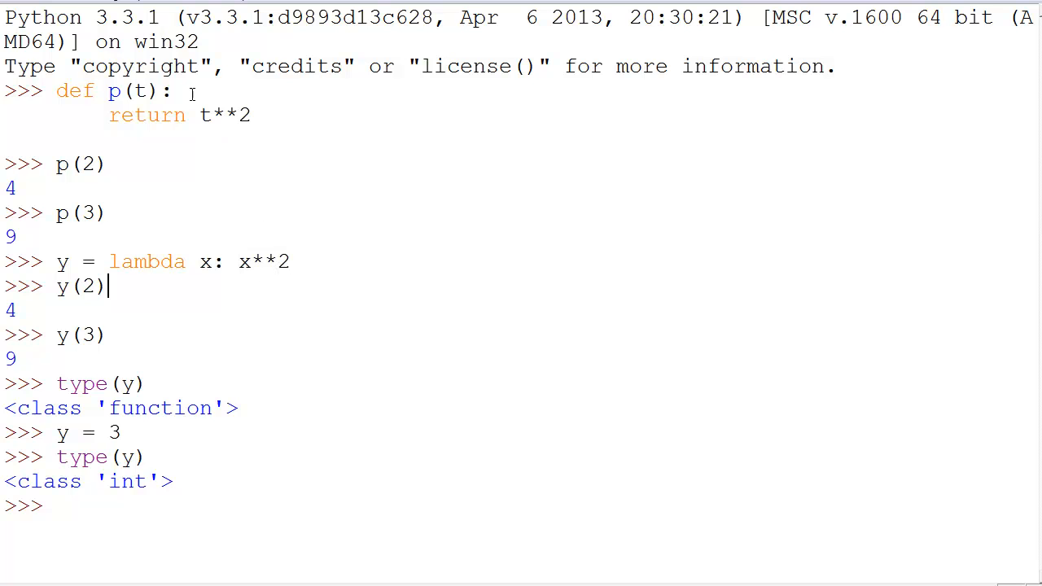
double_click(148, 115)
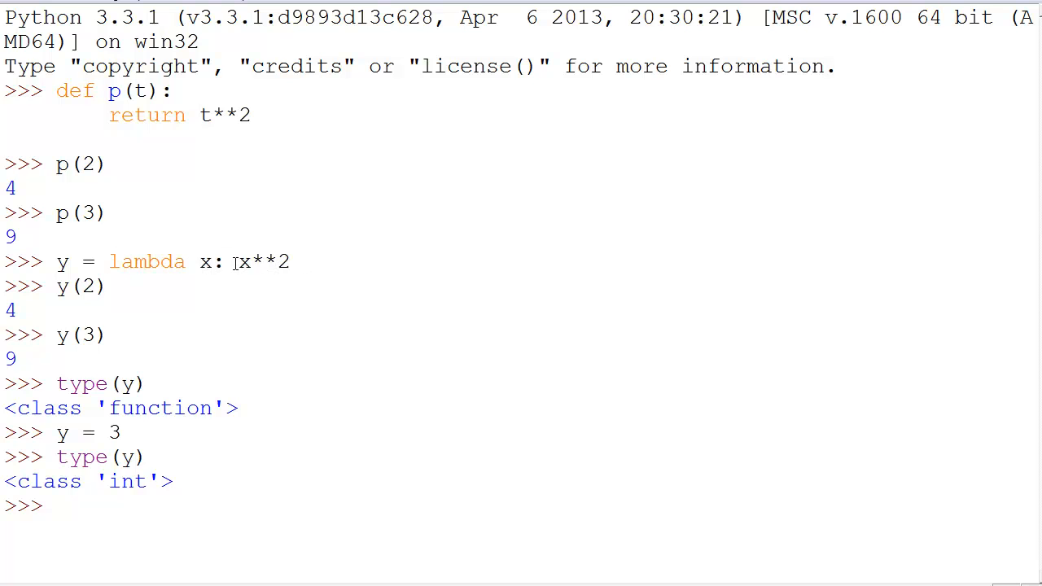
double_click(263, 262)
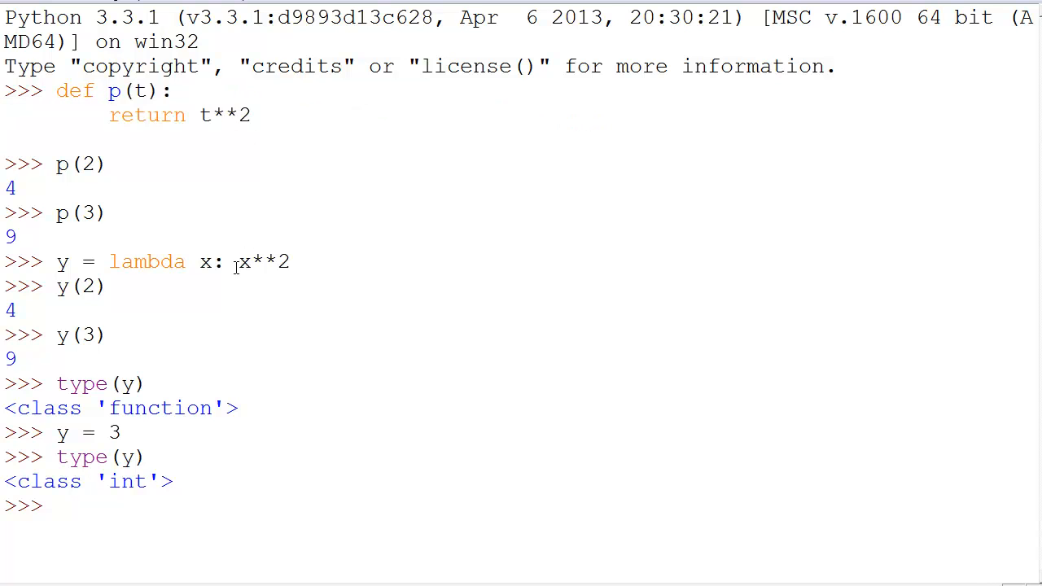
double_click(260, 262)
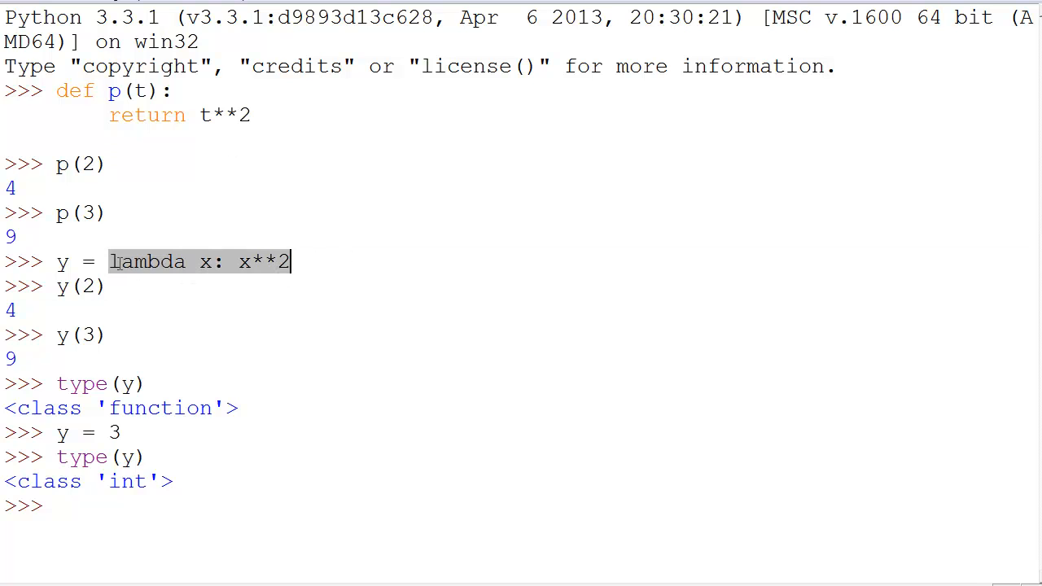
mouse_move(246, 502)
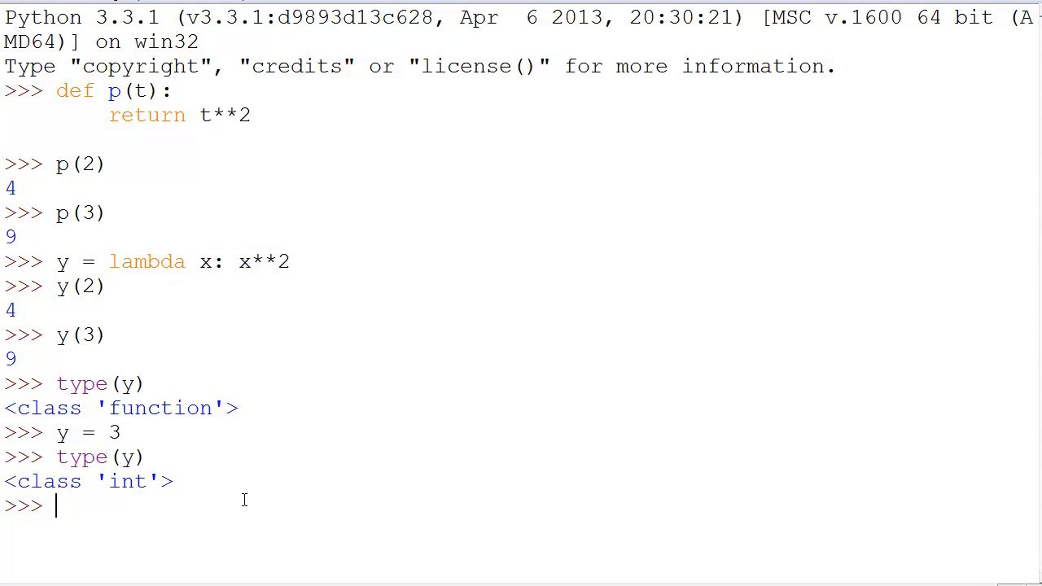
Step: Enter def h(n): return lambda x: (x+n)**2 at the shell prompt
type("def")
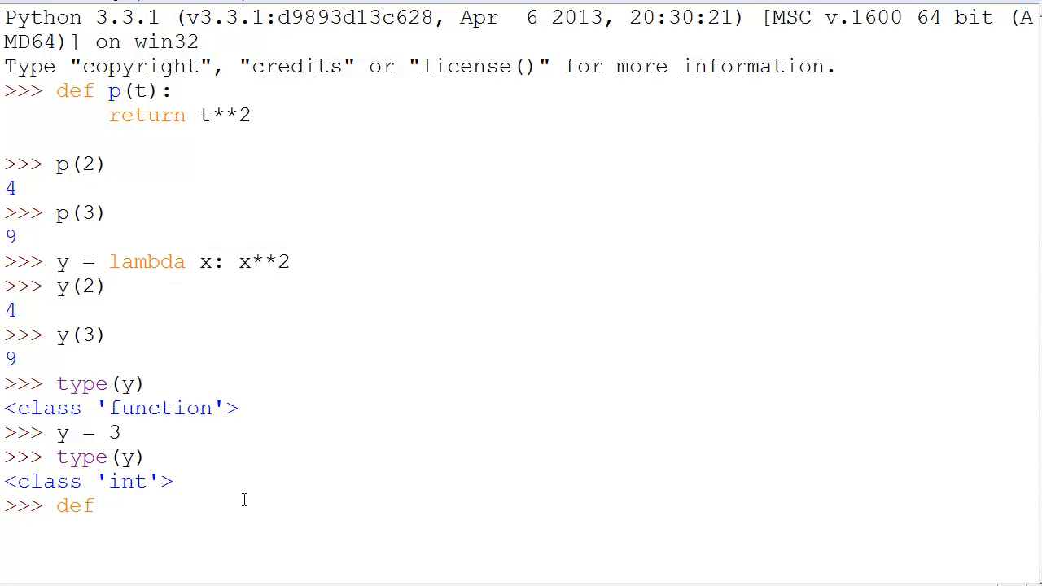
type("h(")
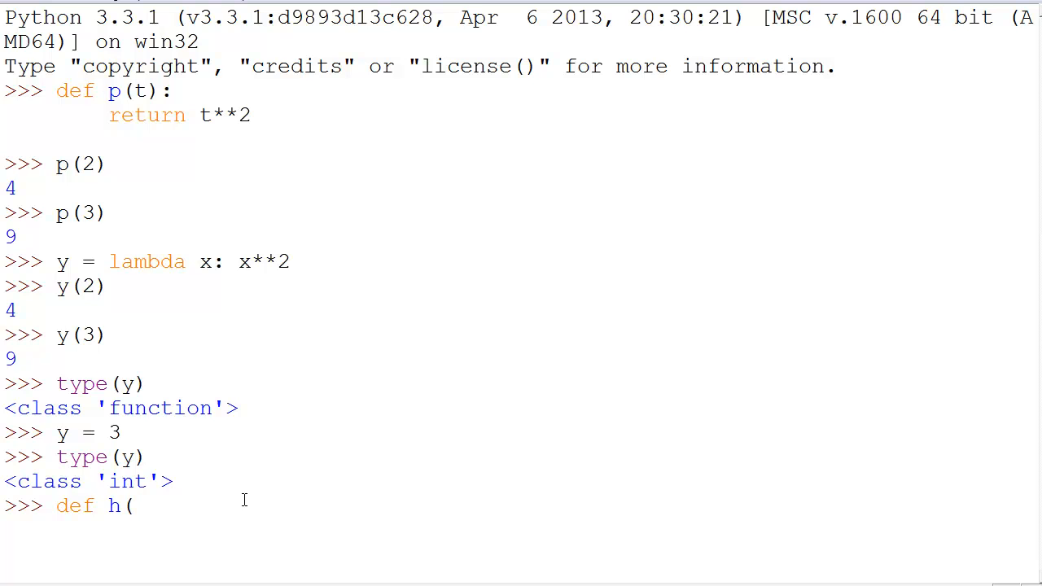
type("n):")
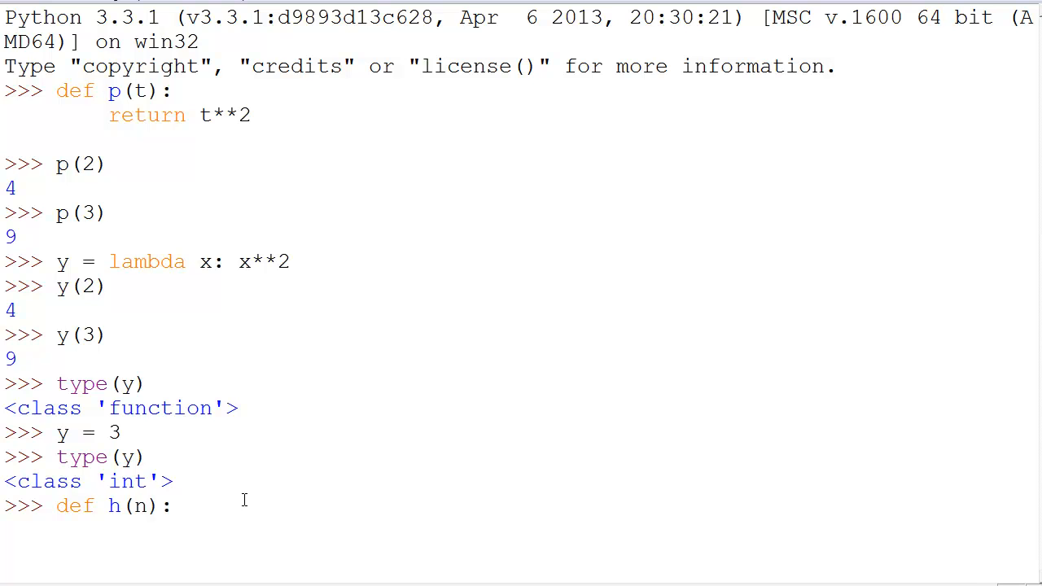
type("reutr")
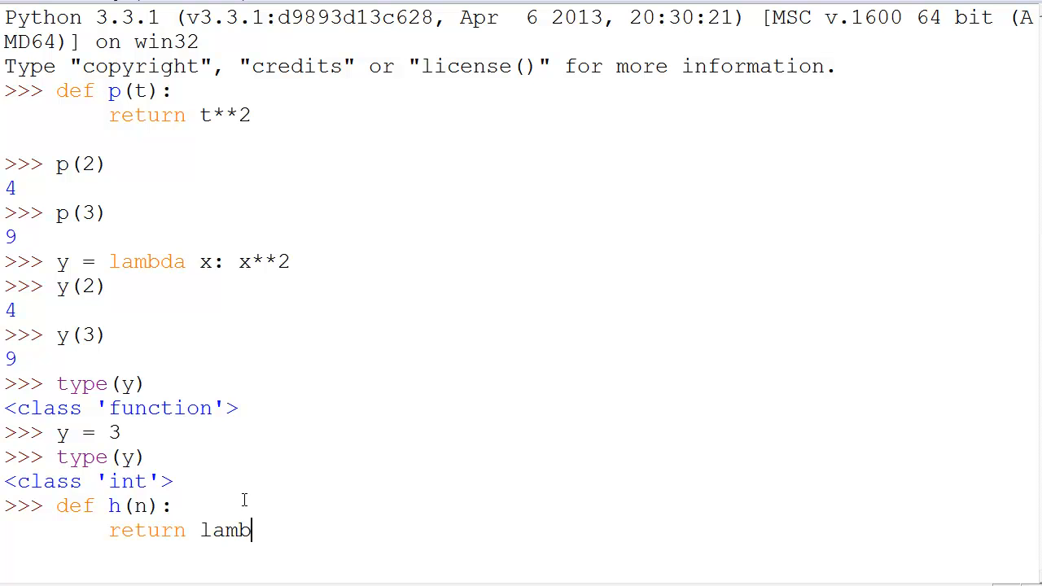
type("da")
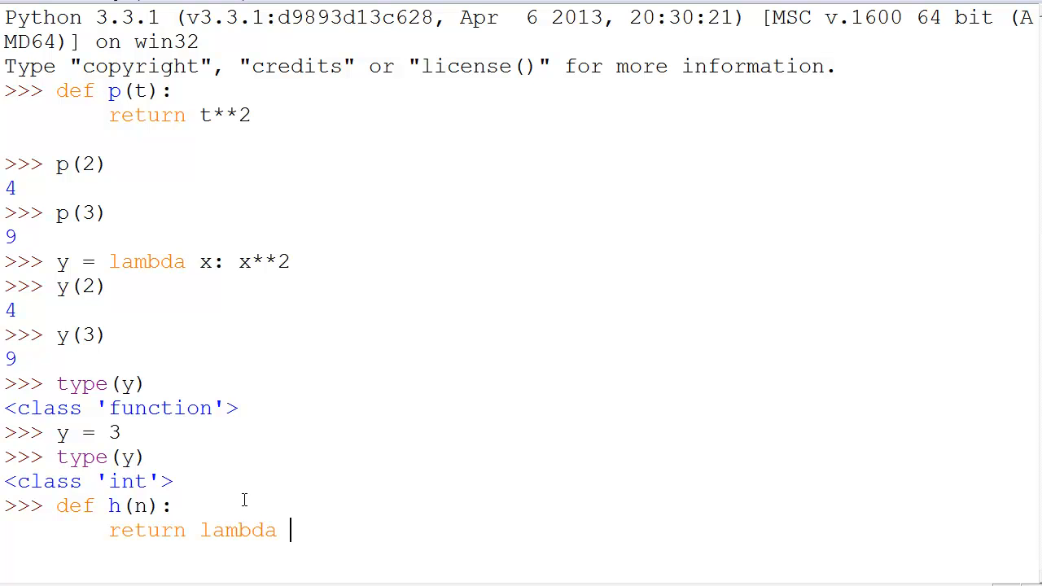
type("x:")
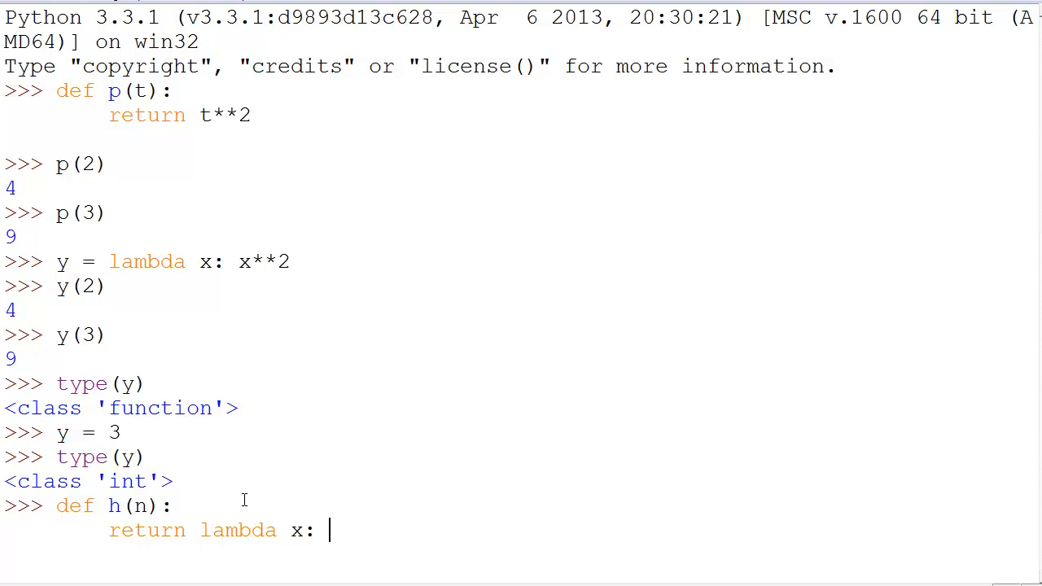
type("(x+n)**2")
type("h")
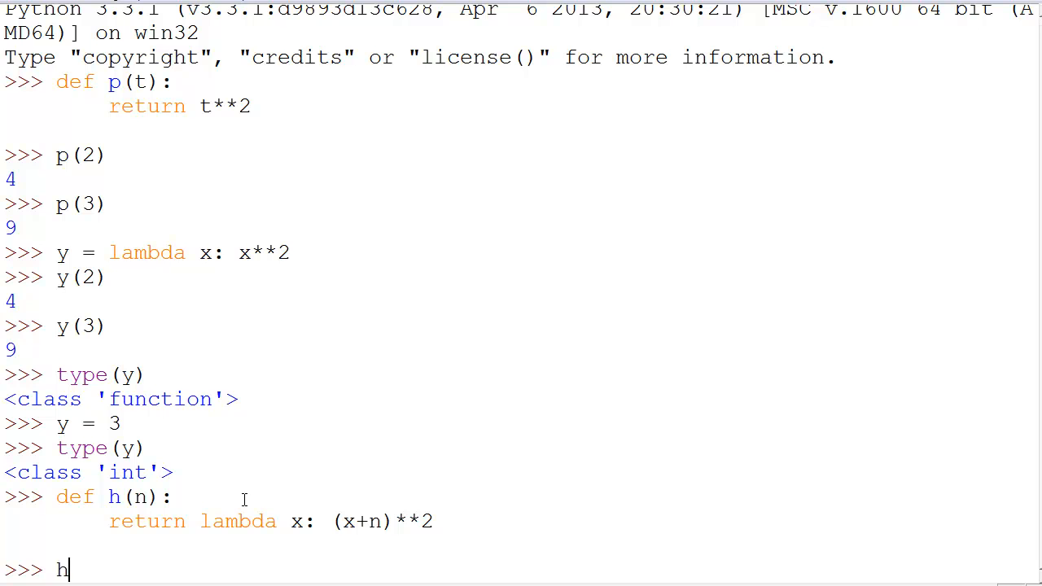
key("Backspace")
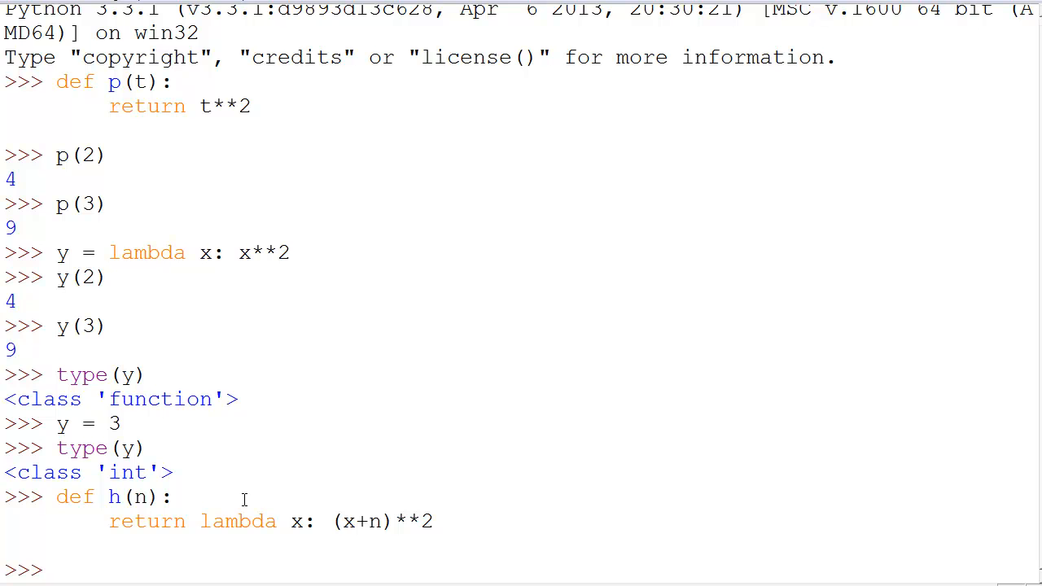
Step: Assign c = h(3) and b = h(0), then point at h's returned lambda
type("c =")
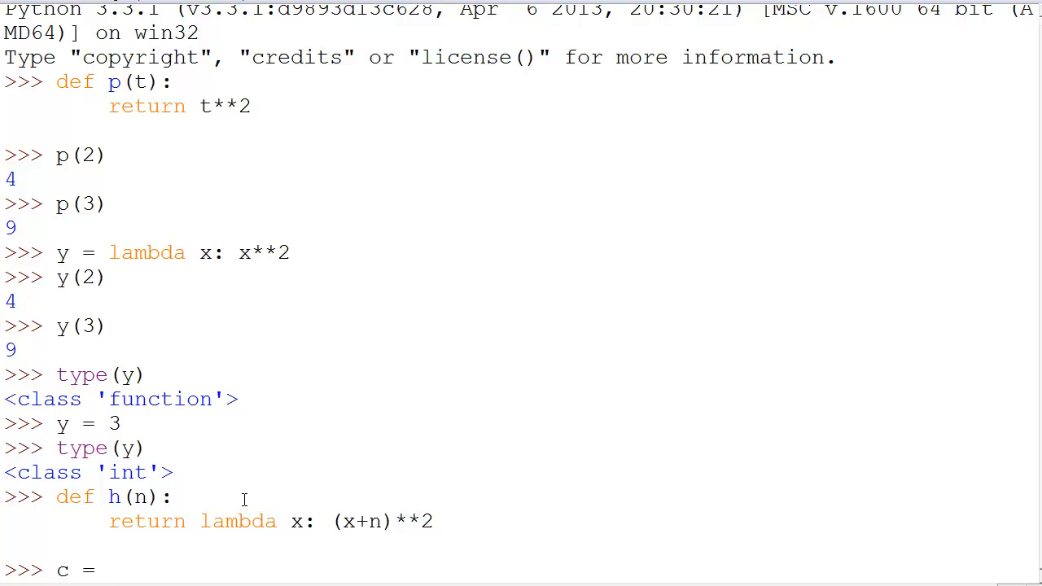
type("h(3")
type("b")
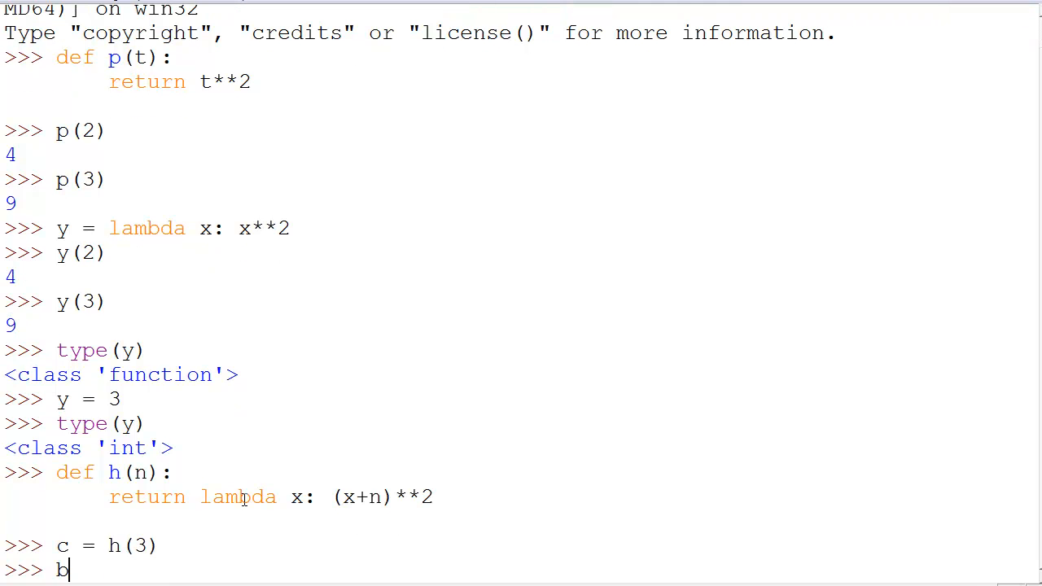
type("= h(0)")
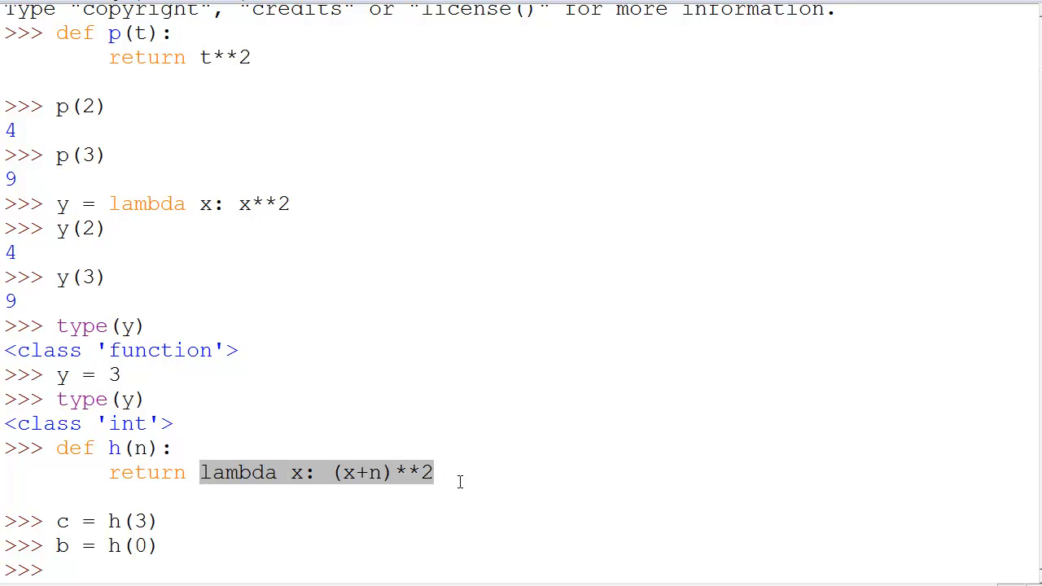
left_click(373, 473)
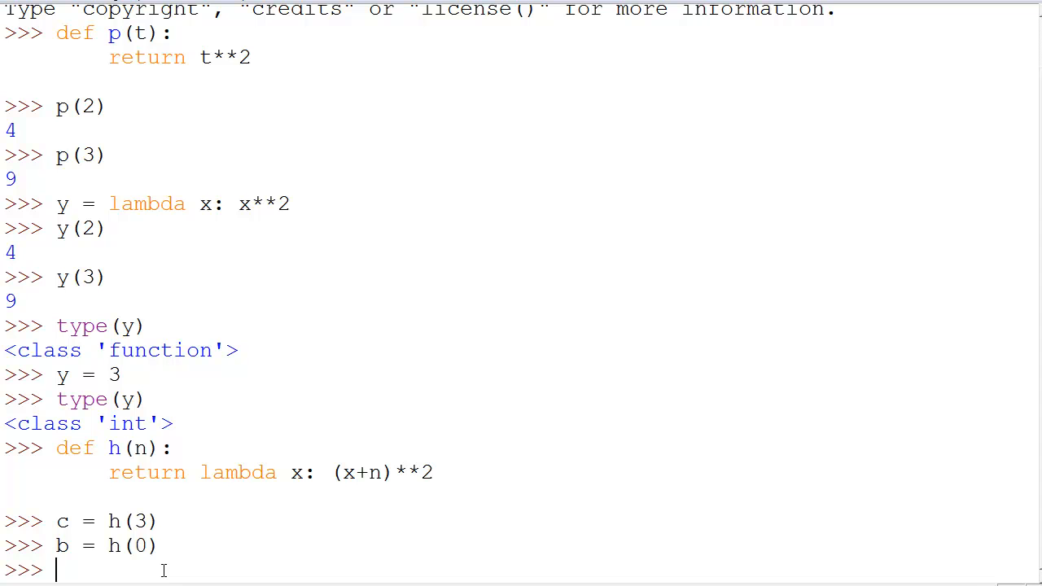
Step: Run b(2) at the prompt, which prints 4
type("b(2")
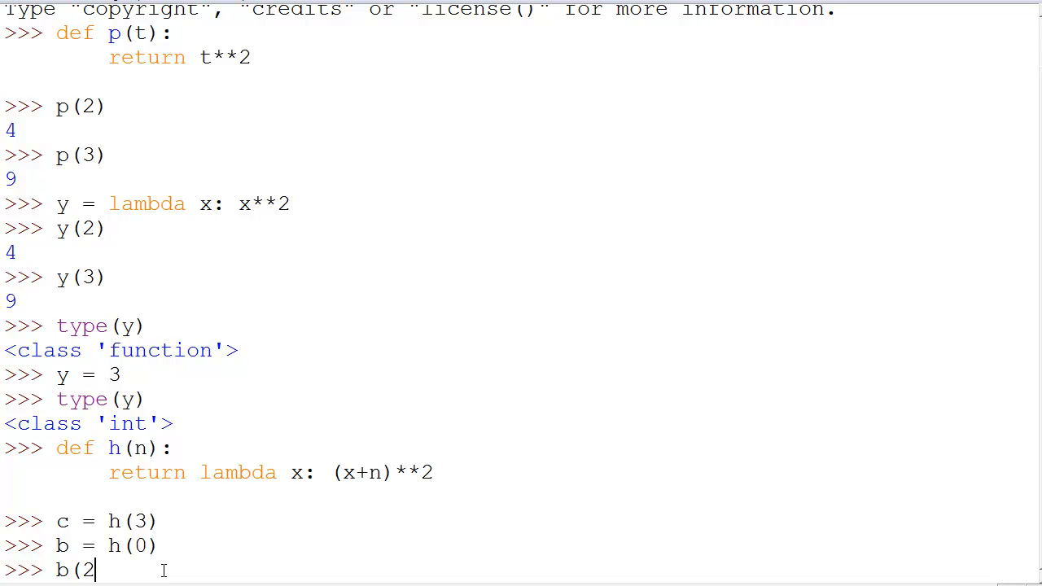
type(")")
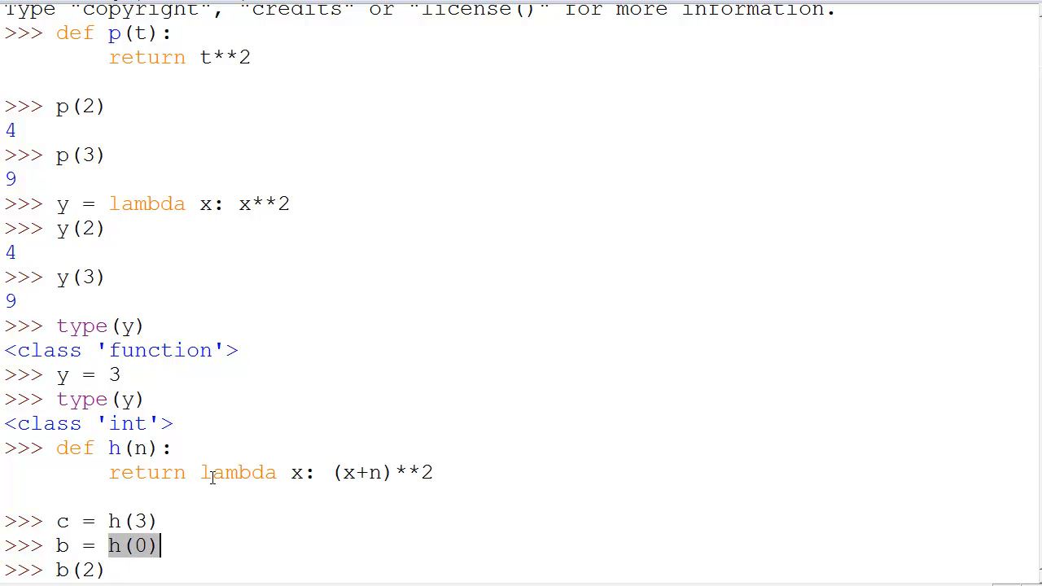
mouse_move(295, 459)
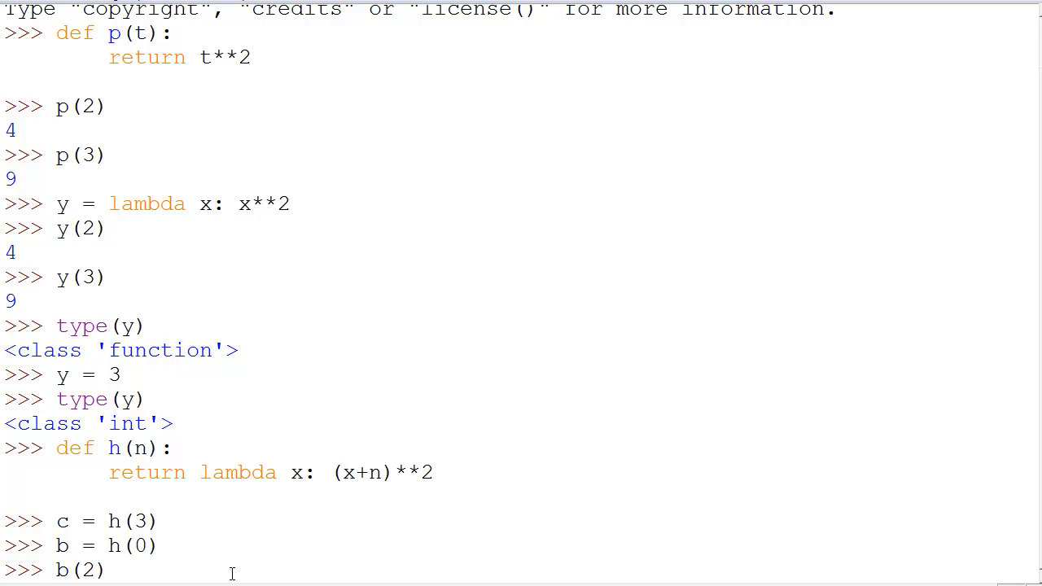
key("Return")
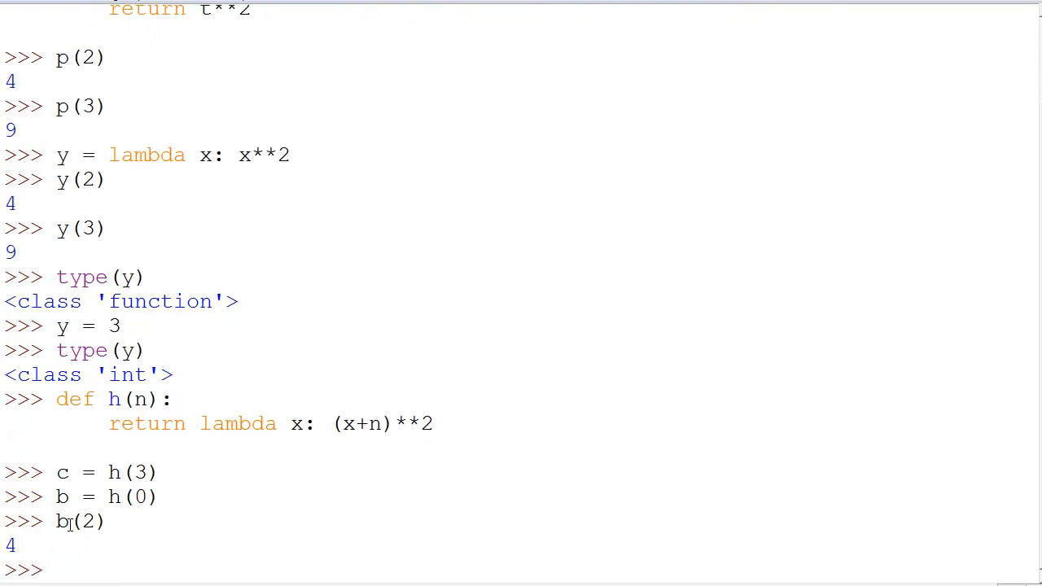
Step: Mark the h(n) definition while entering c(2), which prints 25
type("c")
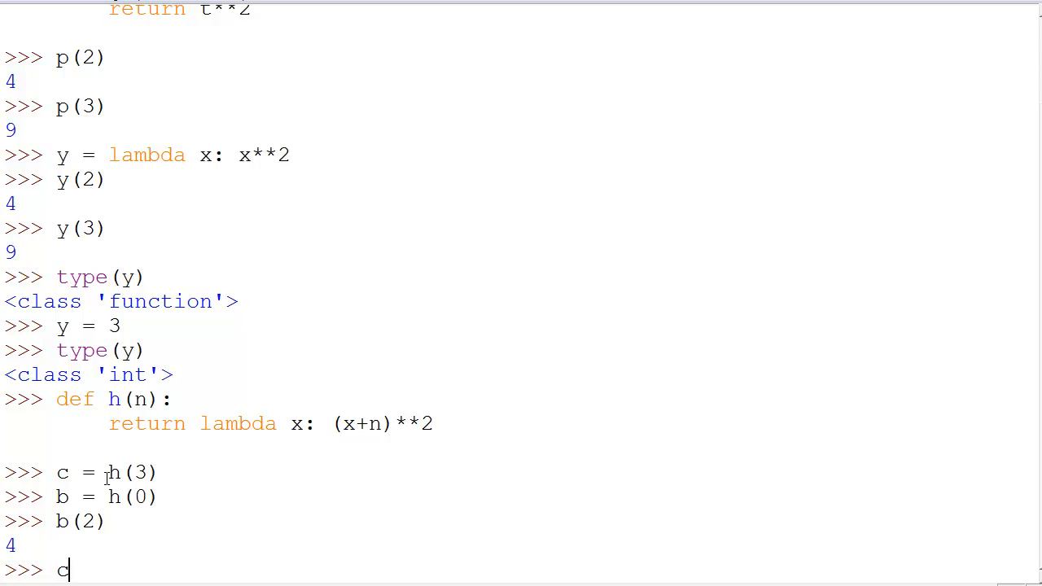
double_click(132, 473)
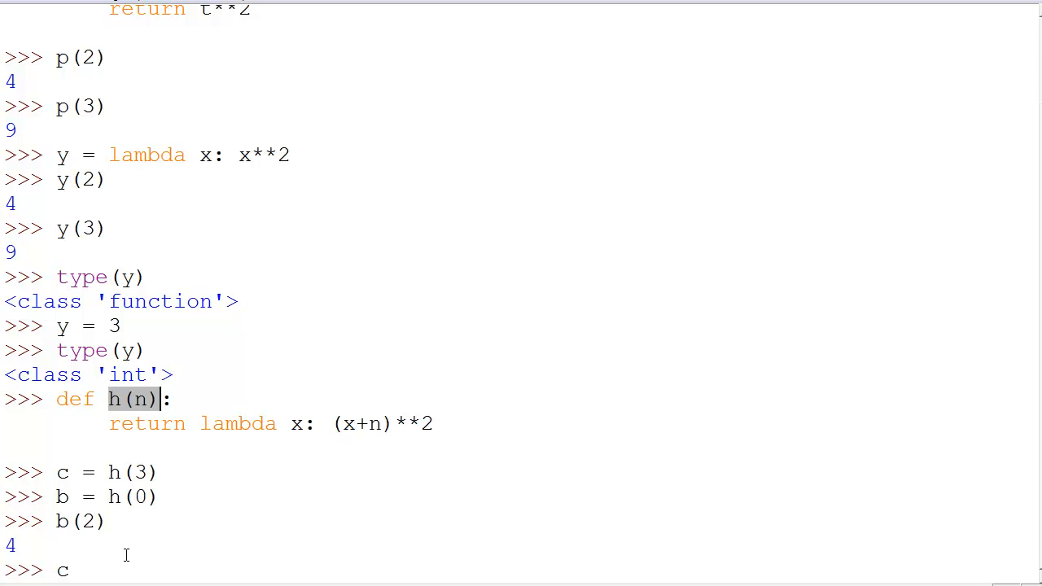
type("(")
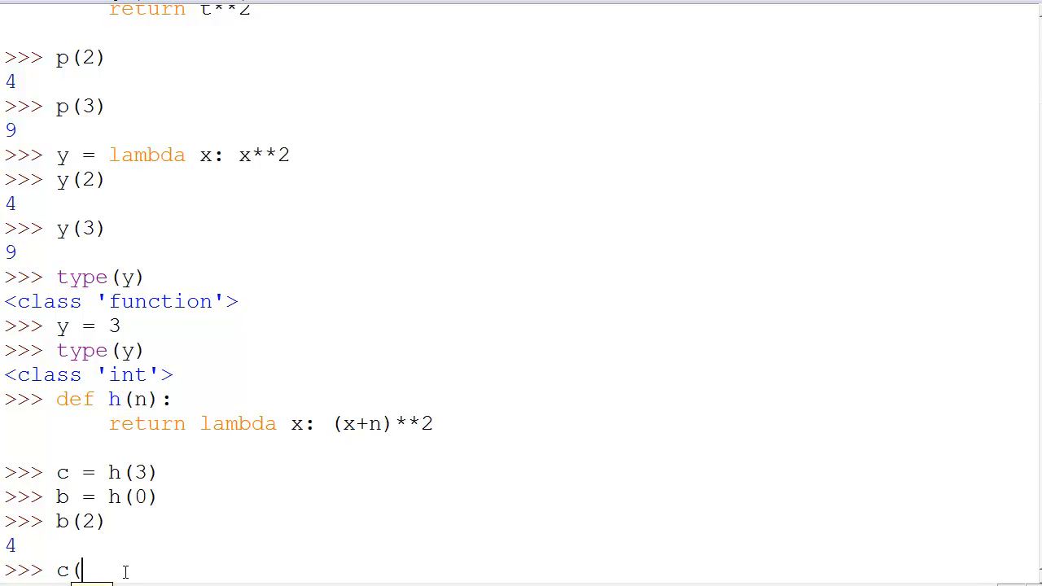
type("2)")
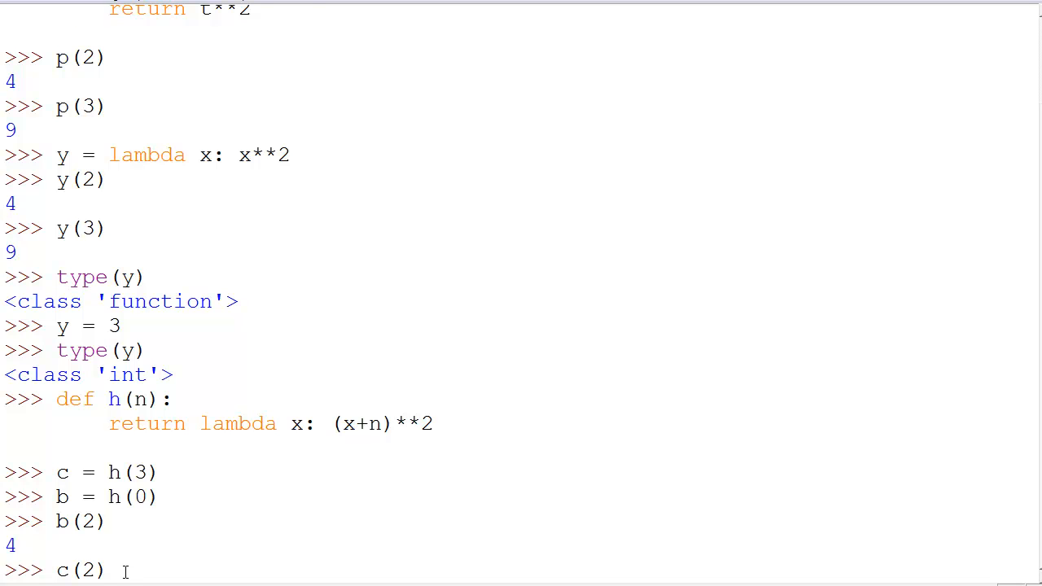
key("Return")
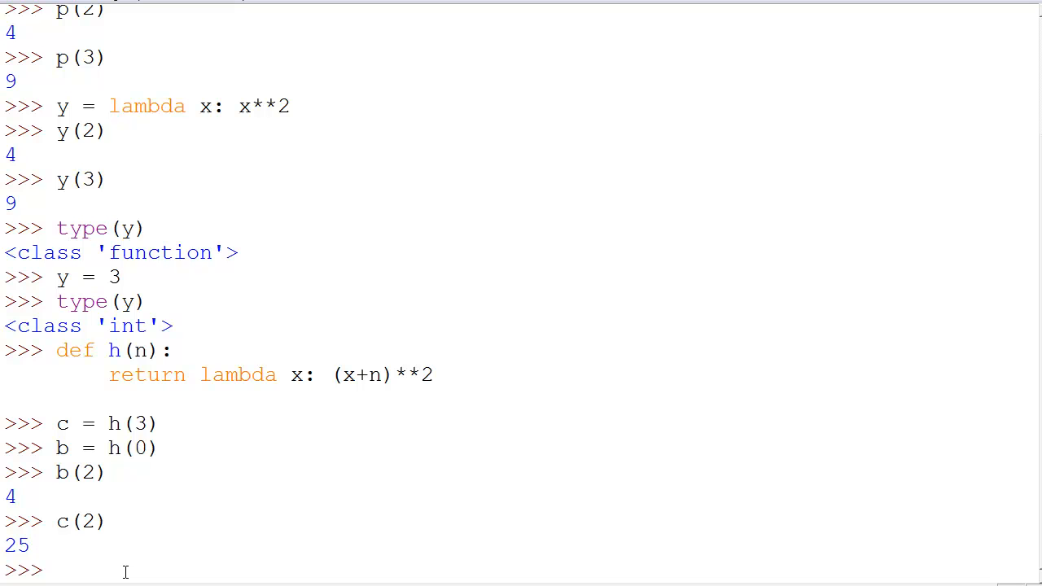
mouse_move(61, 356)
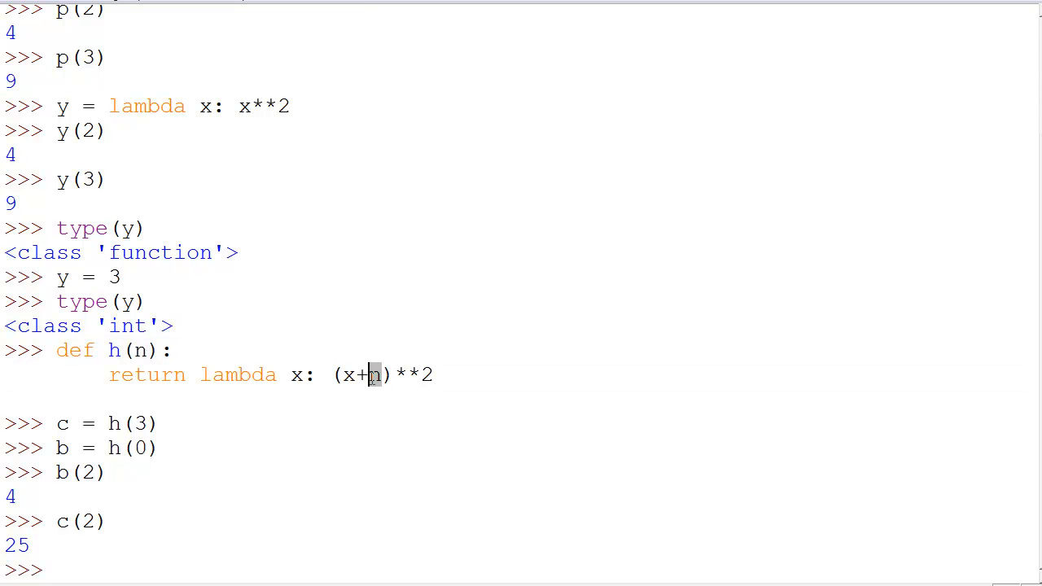
mouse_move(205, 548)
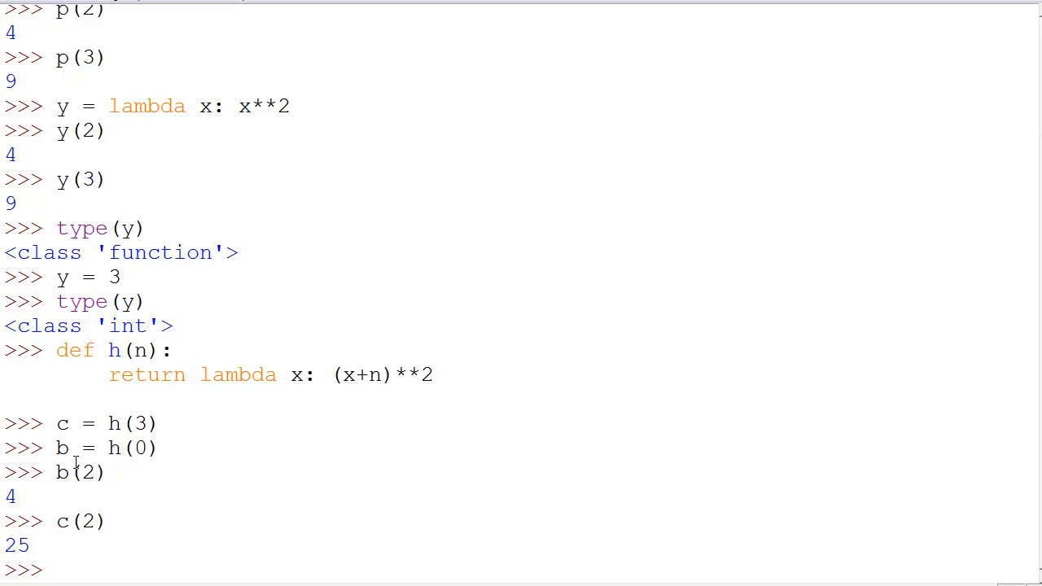
mouse_move(856, 573)
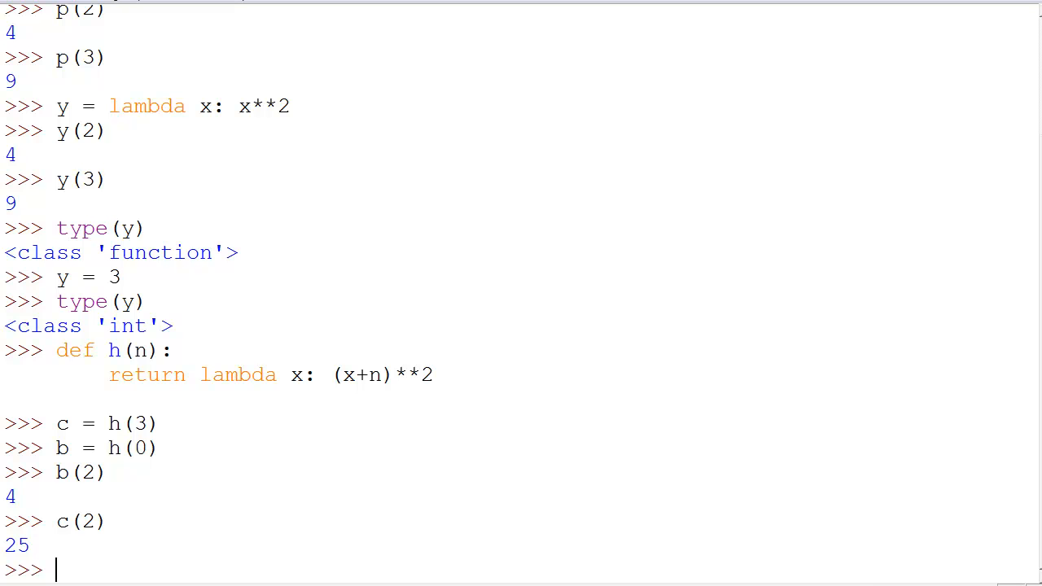
mouse_move(463, 495)
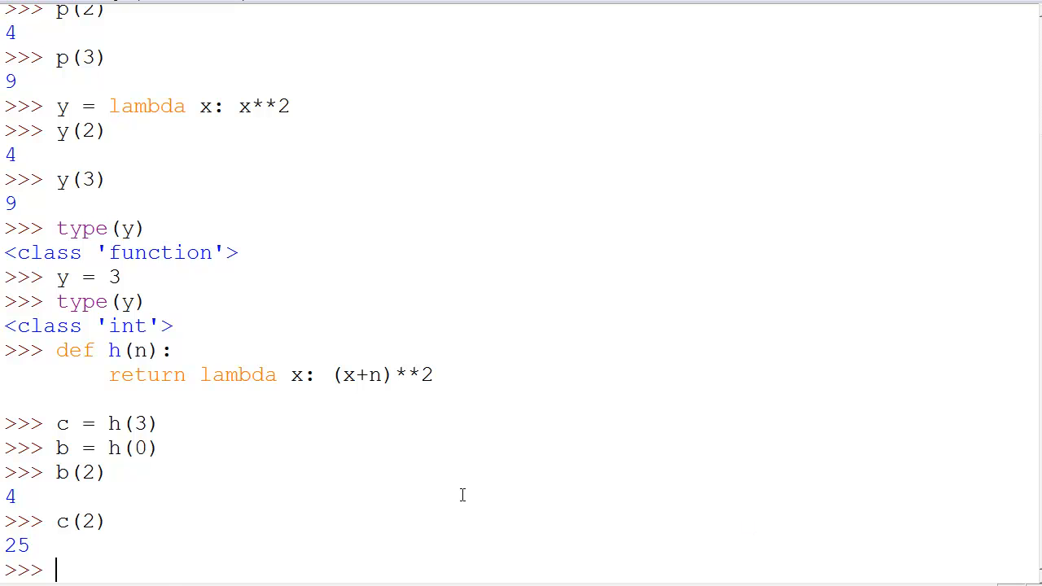
mouse_move(162, 570)
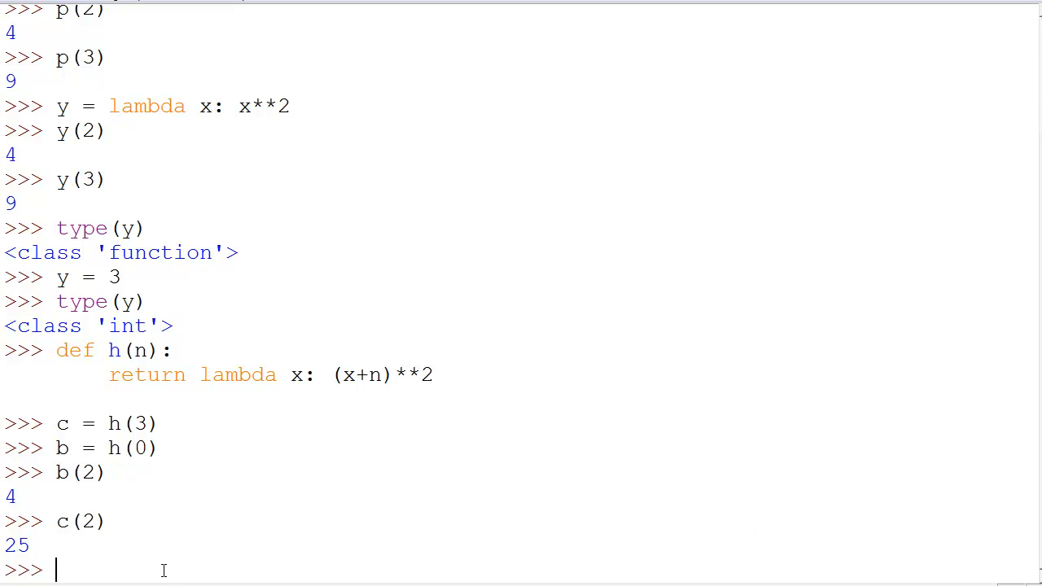
type("filter")
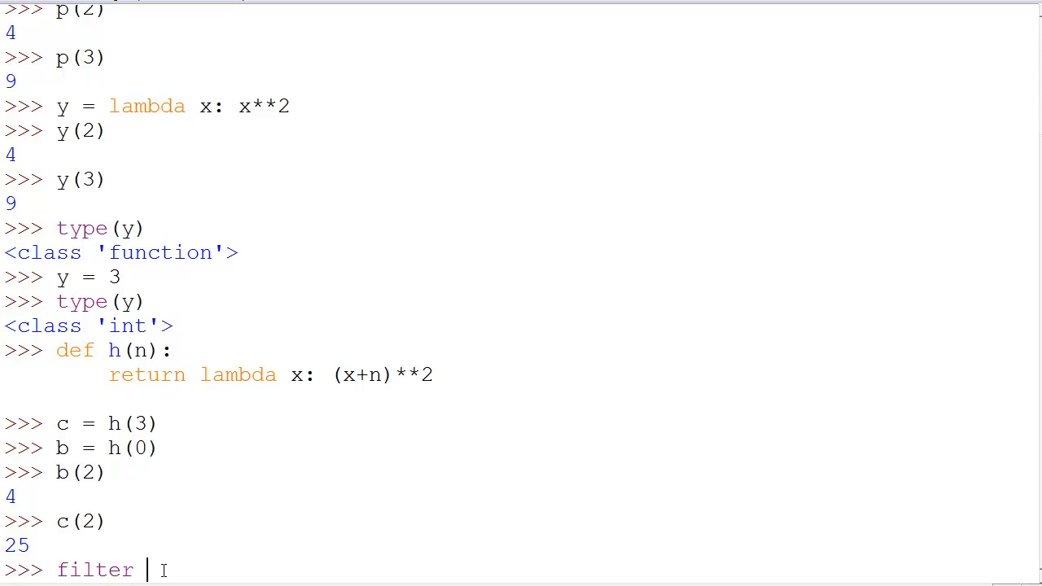
type("map")
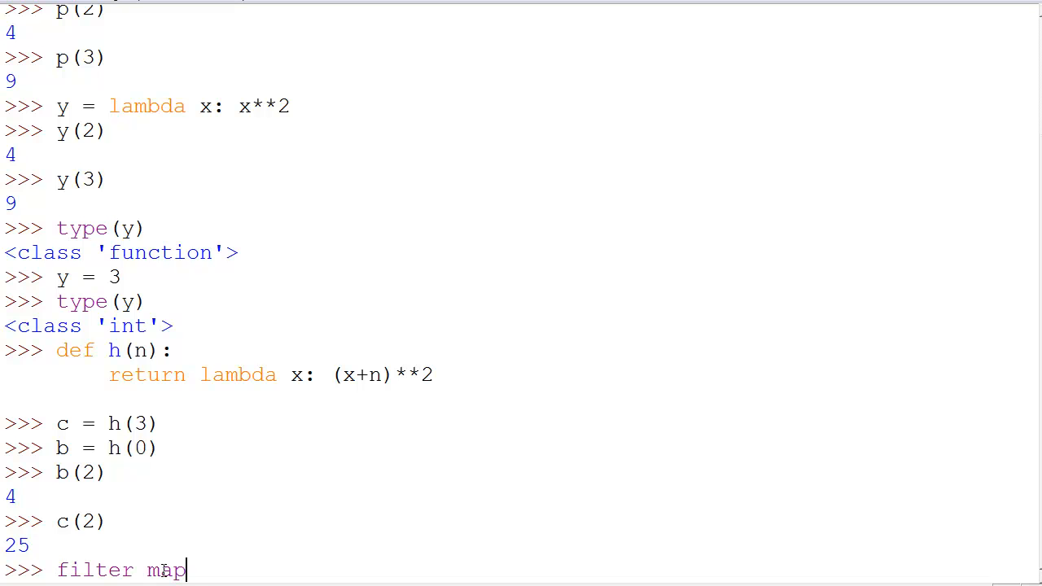
key("ctrl+u")
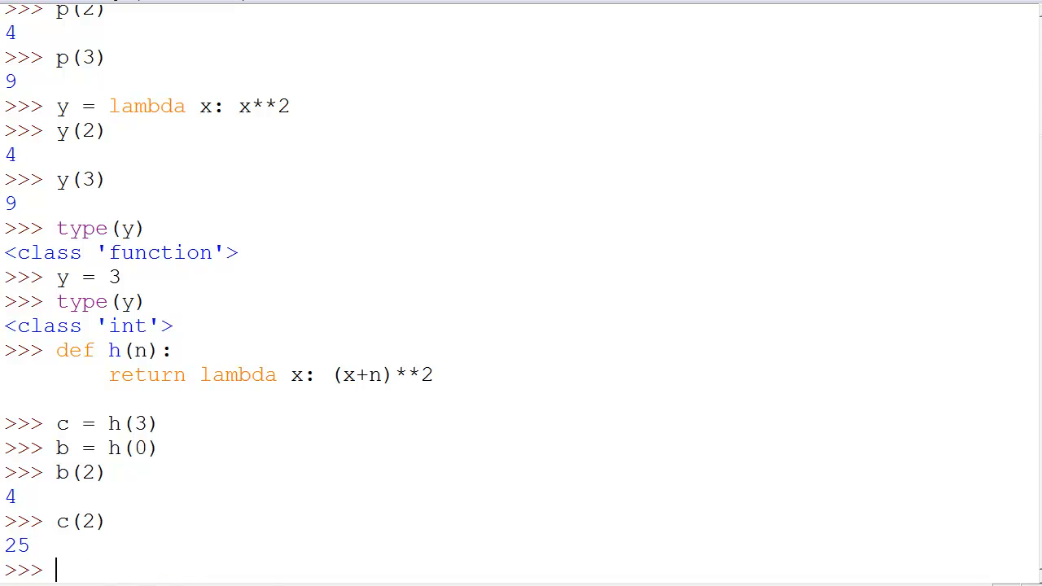
mouse_move(448, 479)
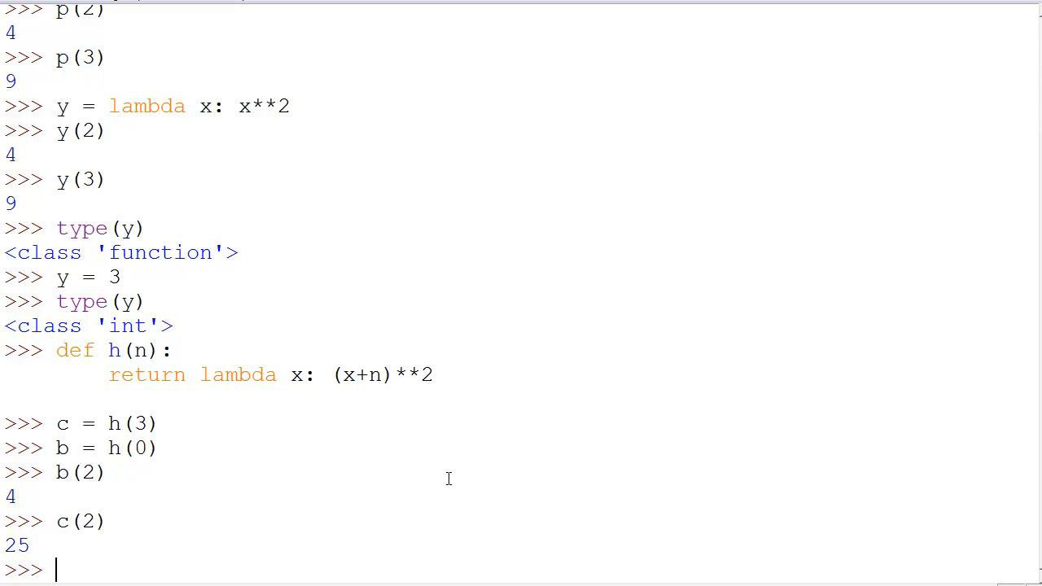
mouse_move(648, 485)
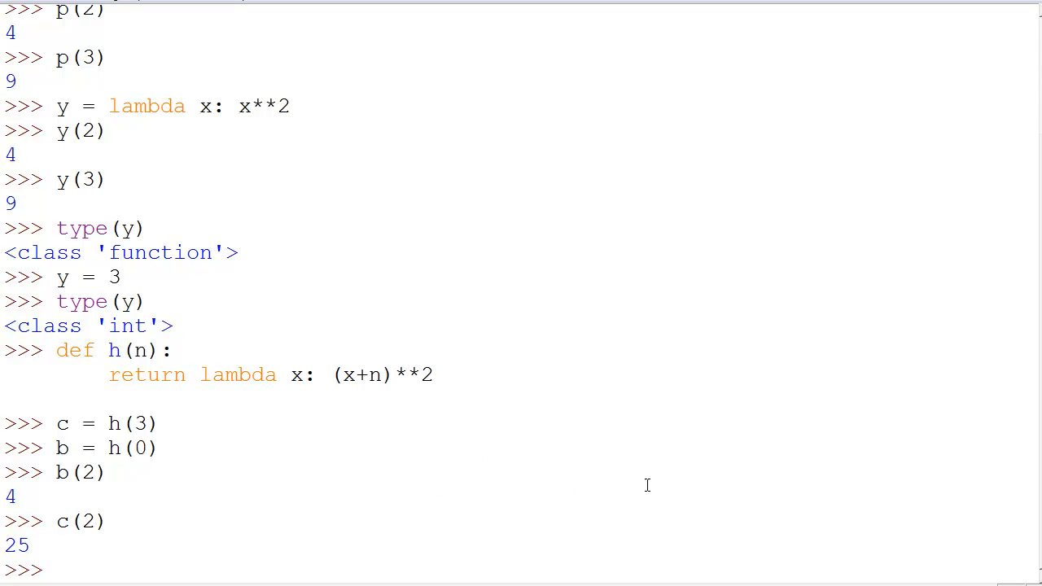
mouse_move(711, 486)
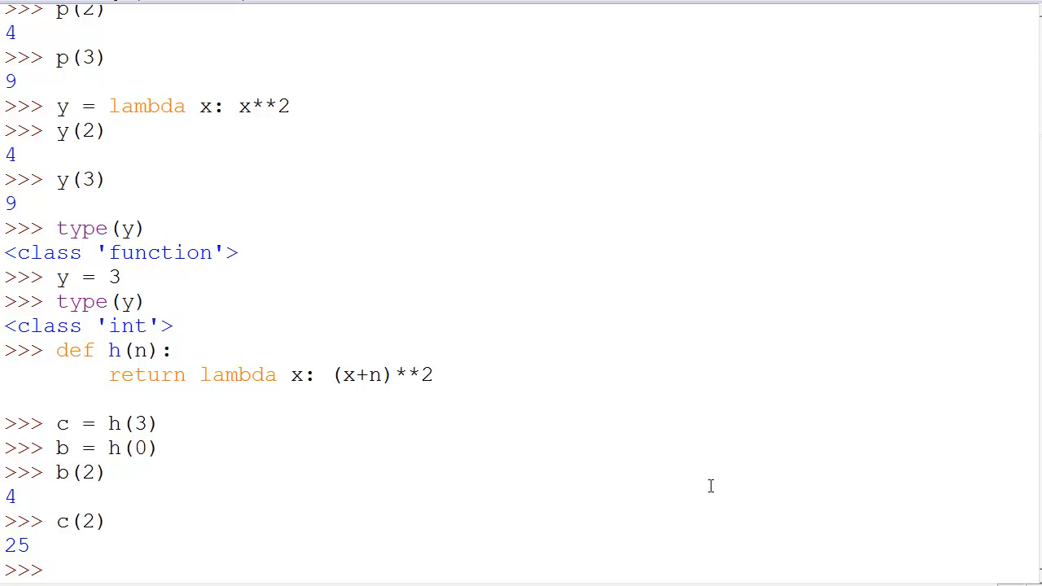
mouse_move(676, 565)
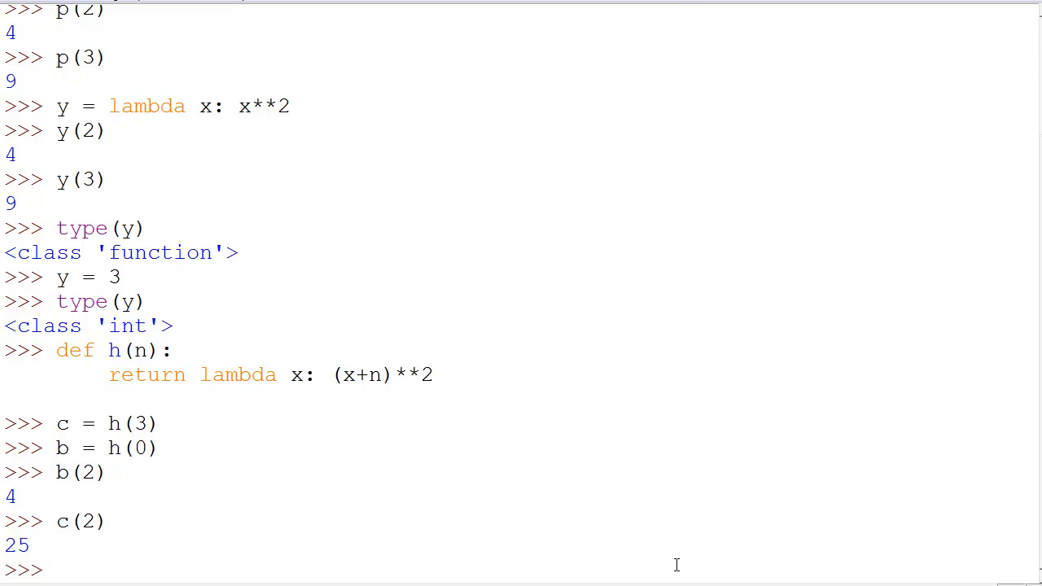
type("filter")
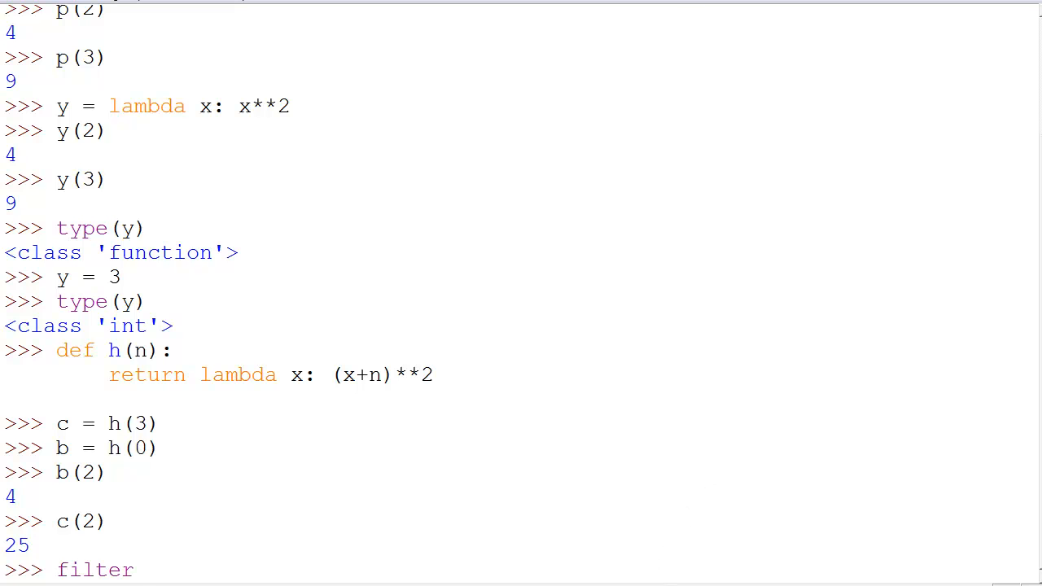
type("lambda e")
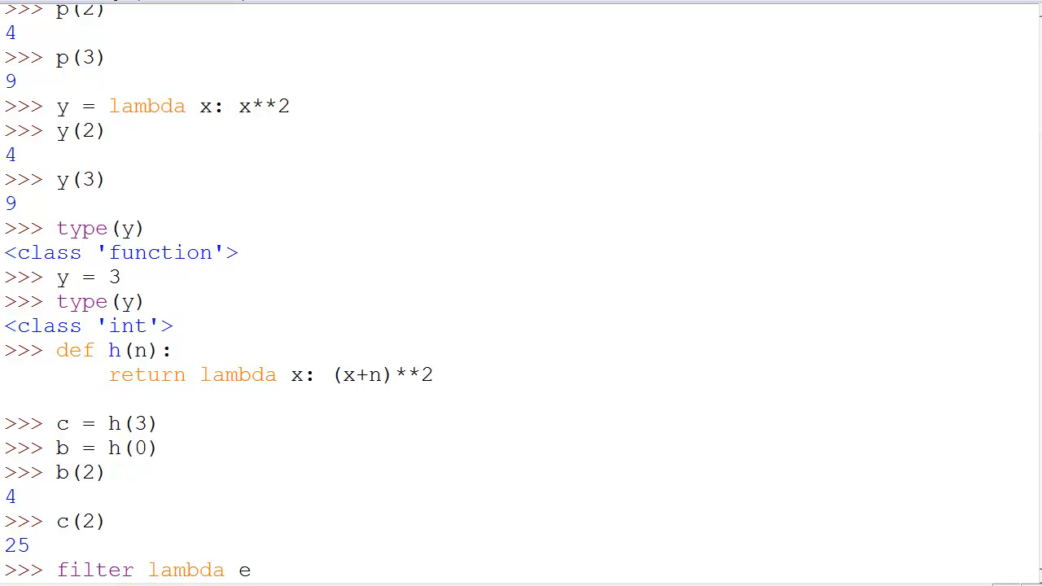
type("xpression in pyth")
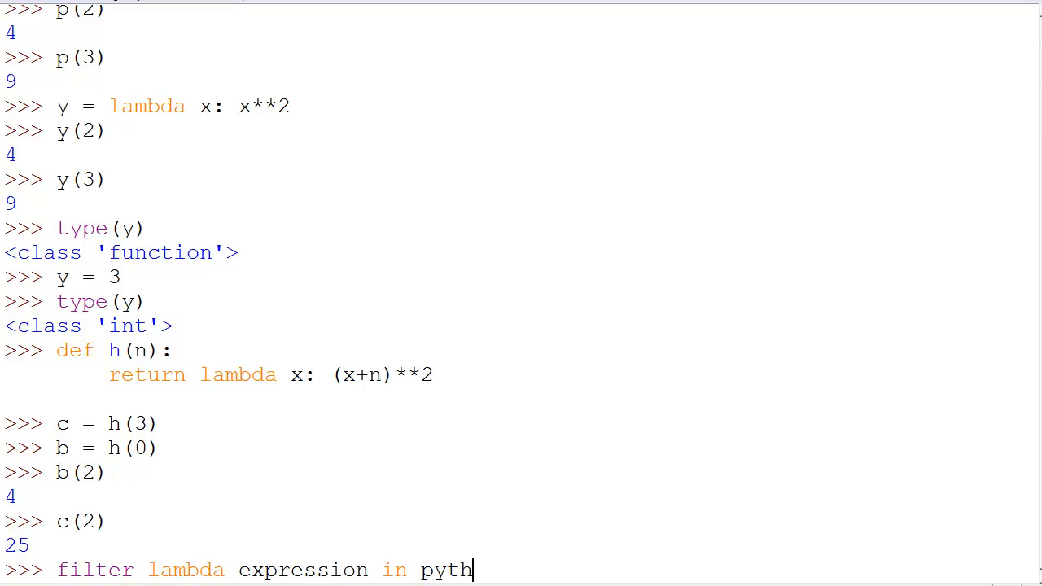
key("BackSpace")
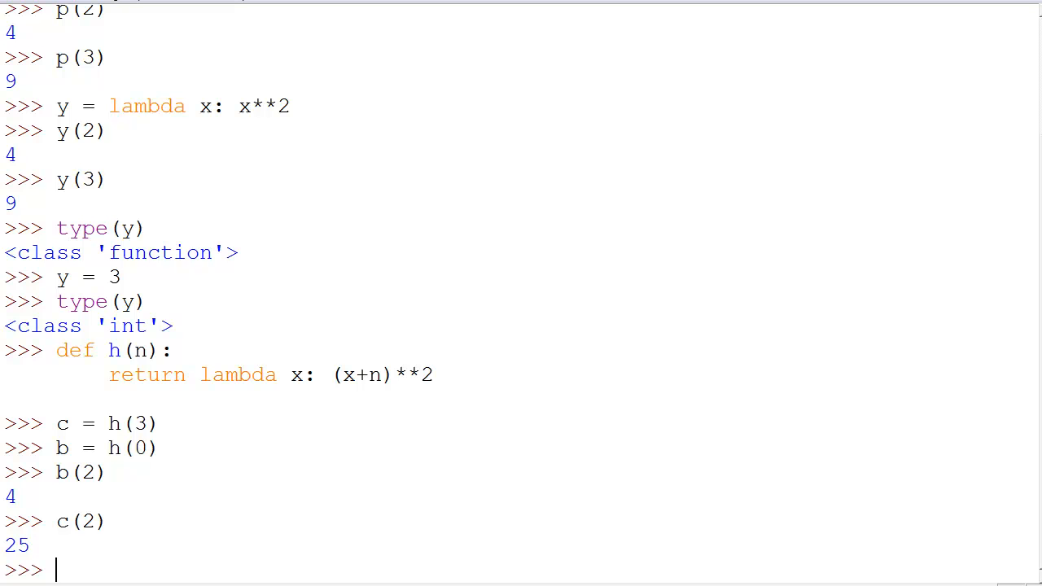
mouse_move(778, 559)
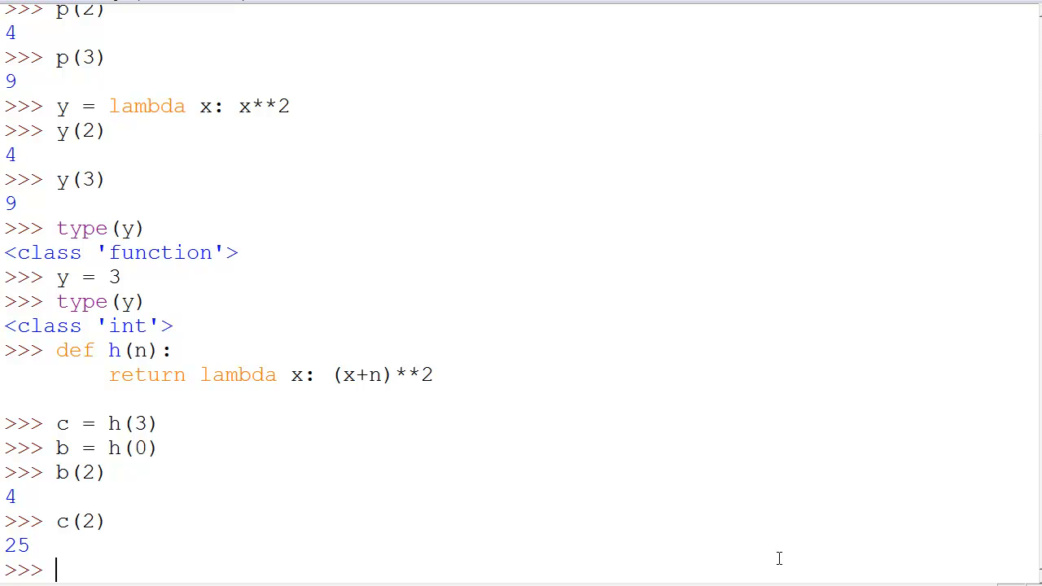
mouse_move(776, 570)
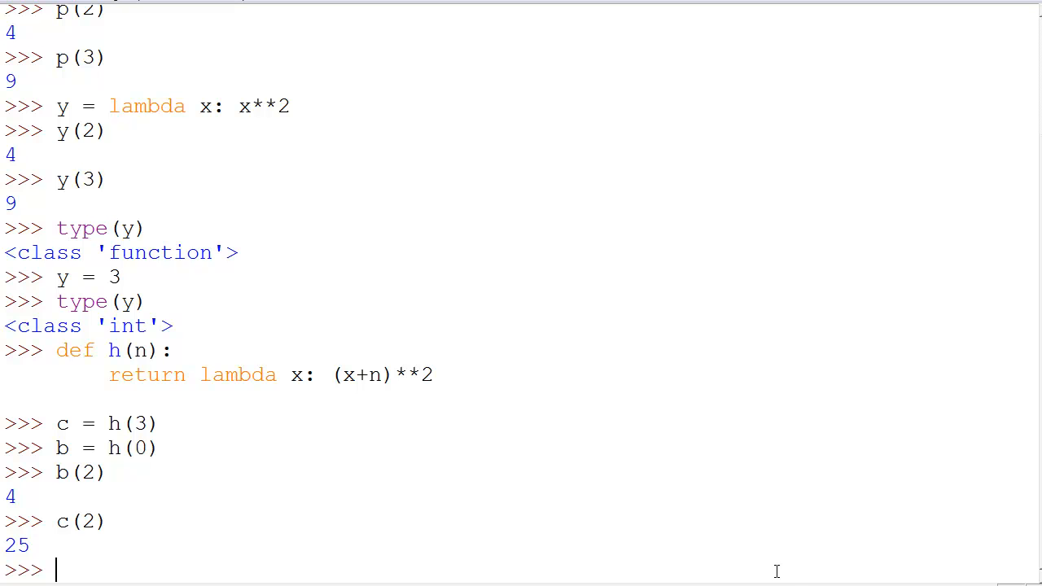
mouse_move(776, 570)
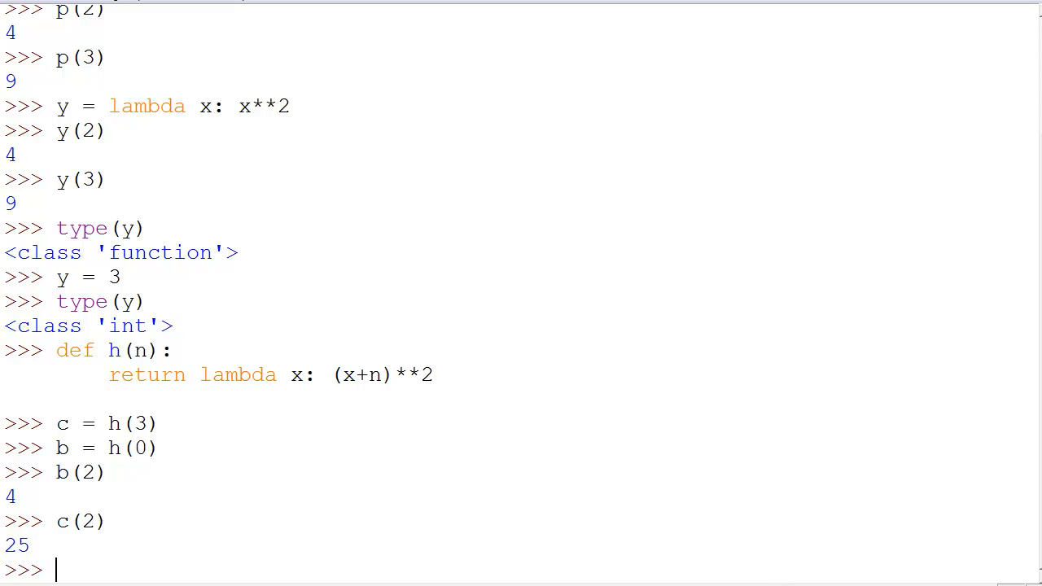